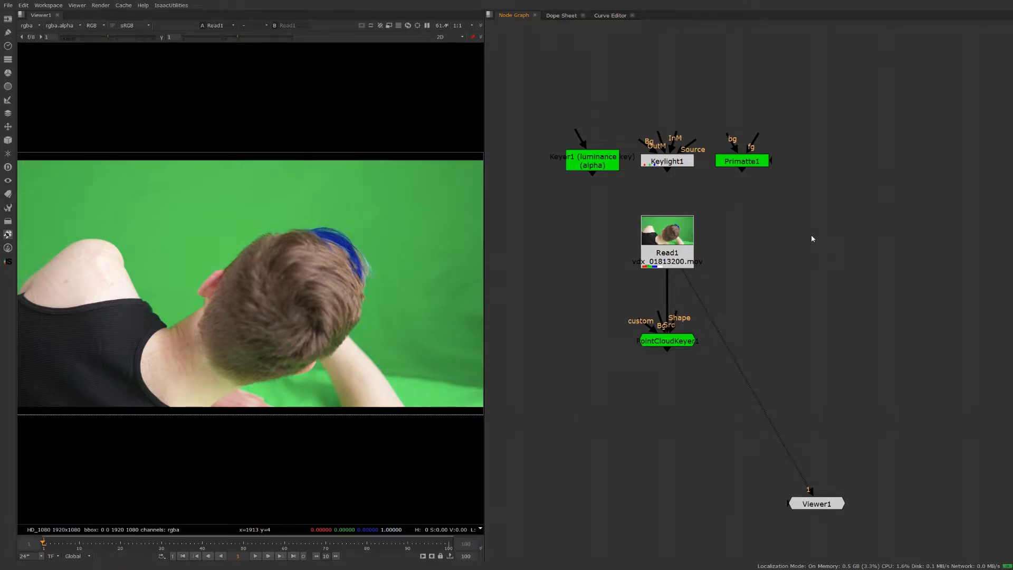
pyautogui.moveTo(627, 318)
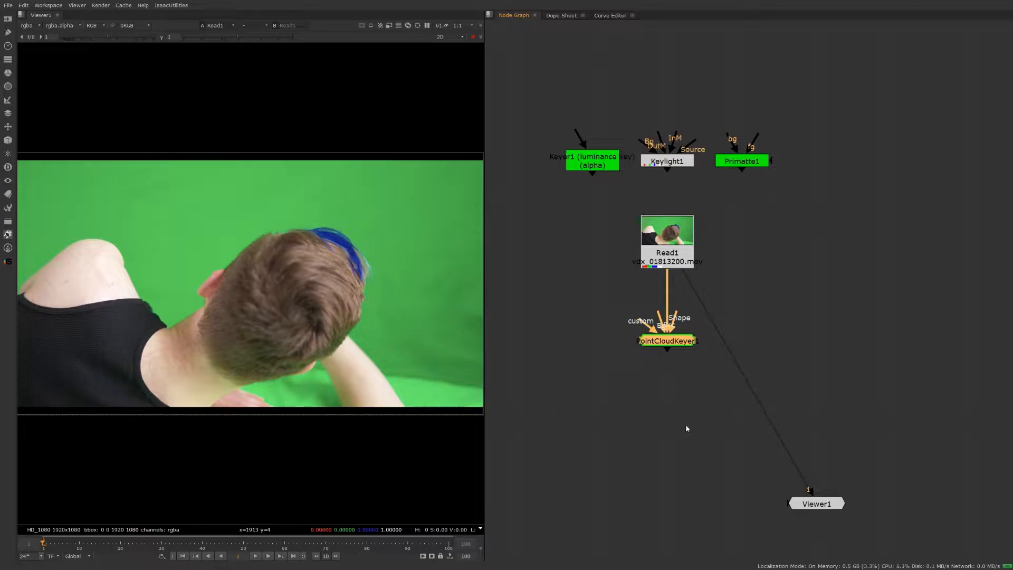
pyautogui.moveTo(603, 317)
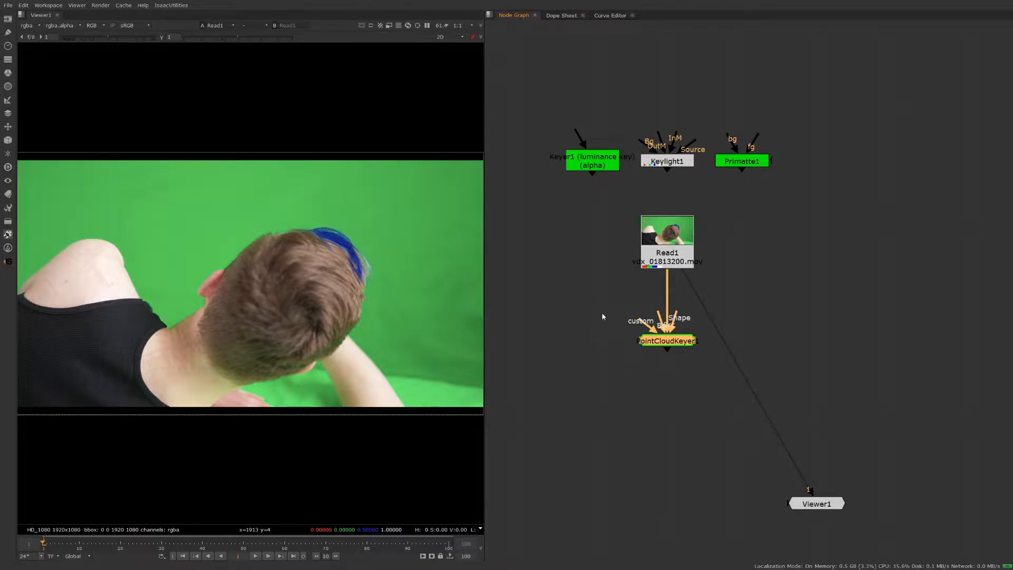
pyautogui.moveTo(738, 390)
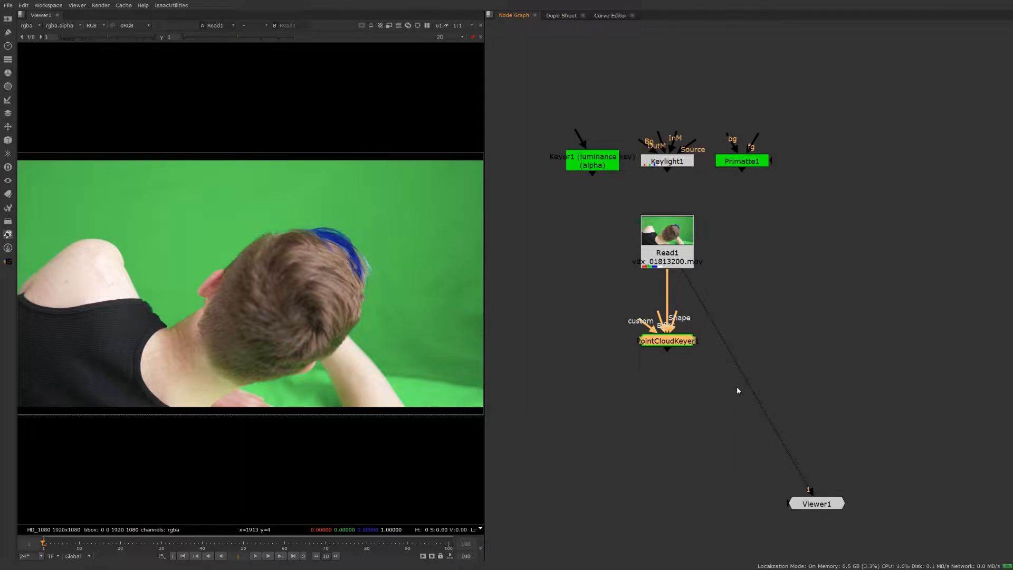
pyautogui.moveTo(569, 240)
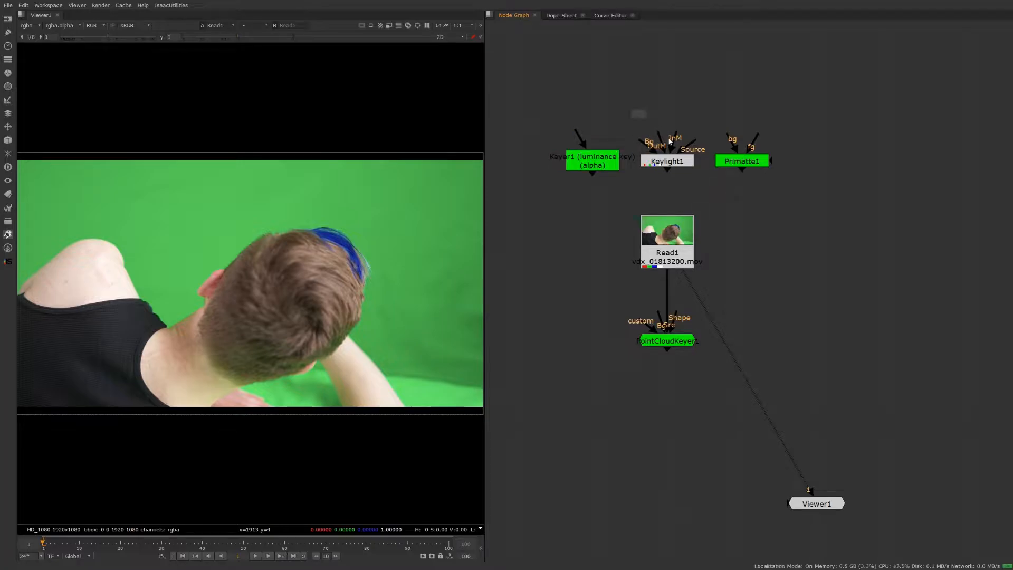
# Bring up the PointCloudKeyer's properties to view the footage as a chroma point cloud.
pyautogui.click(742, 161)
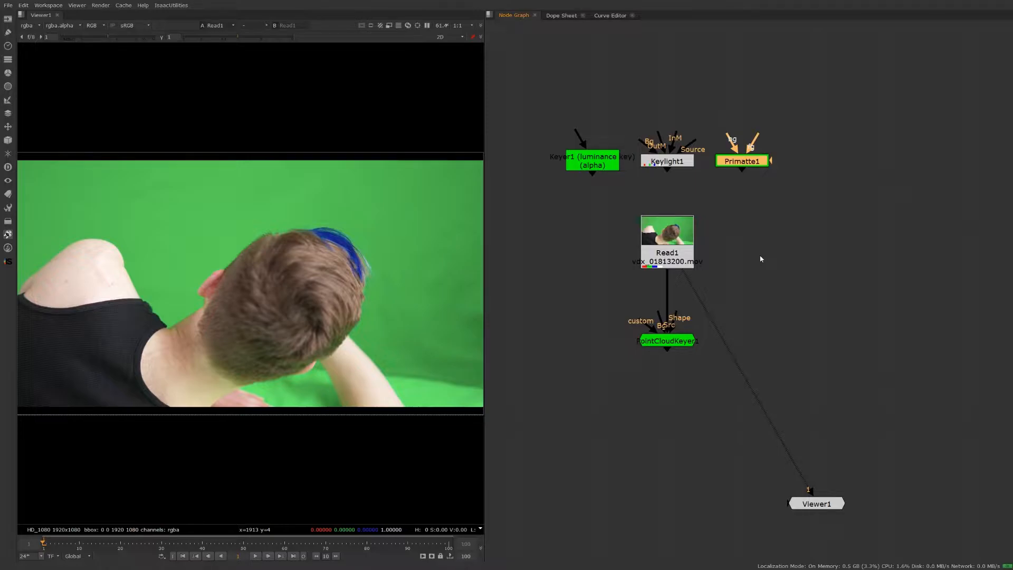
pyautogui.moveTo(639, 153)
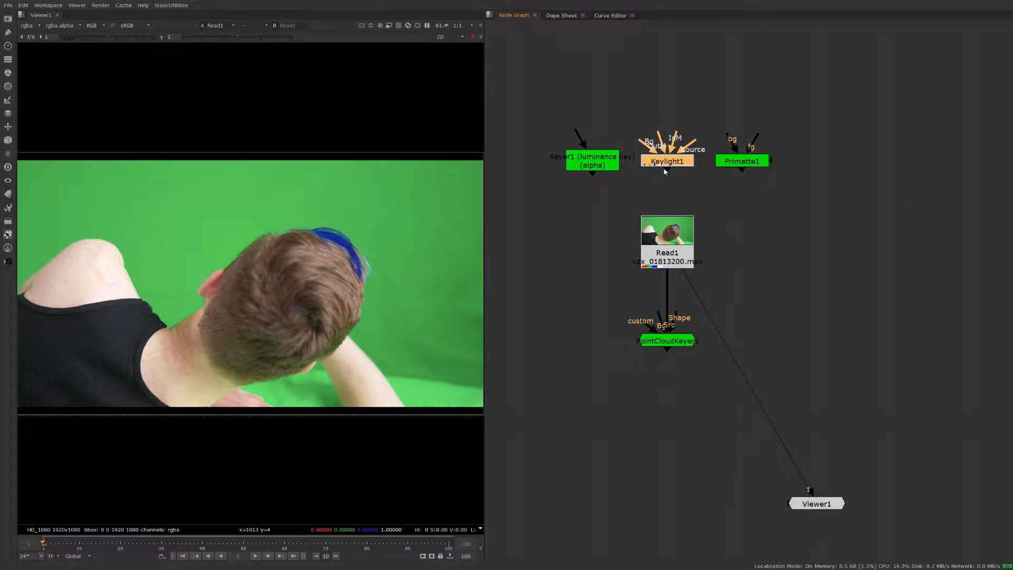
pyautogui.moveTo(642, 200)
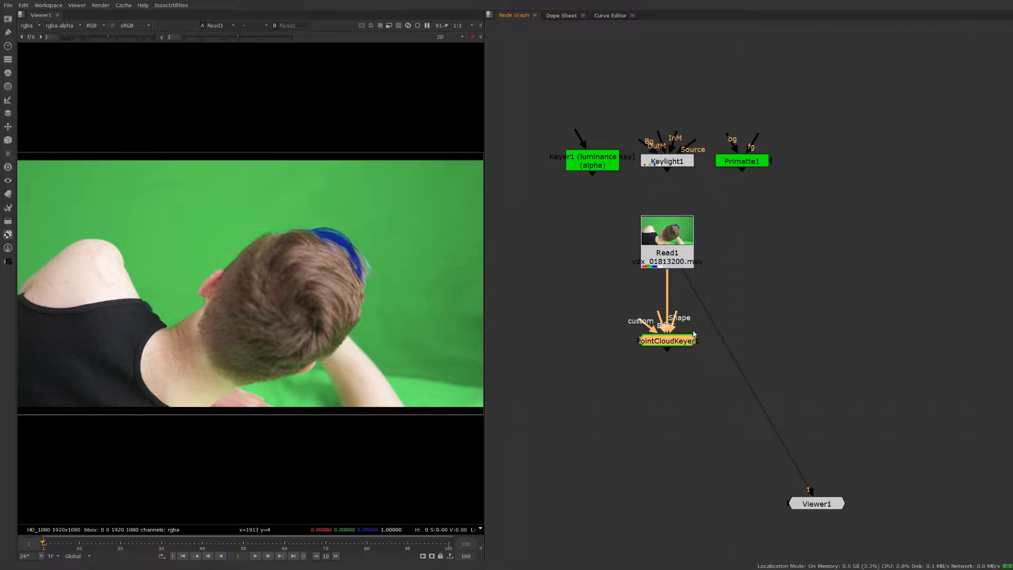
pyautogui.doubleClick(666, 341)
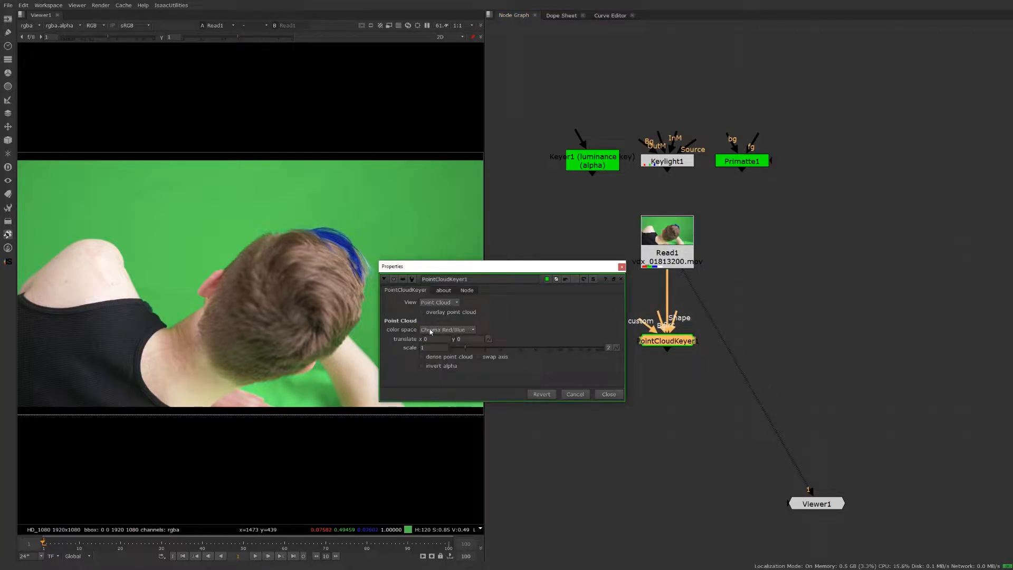
pyautogui.moveTo(445, 329)
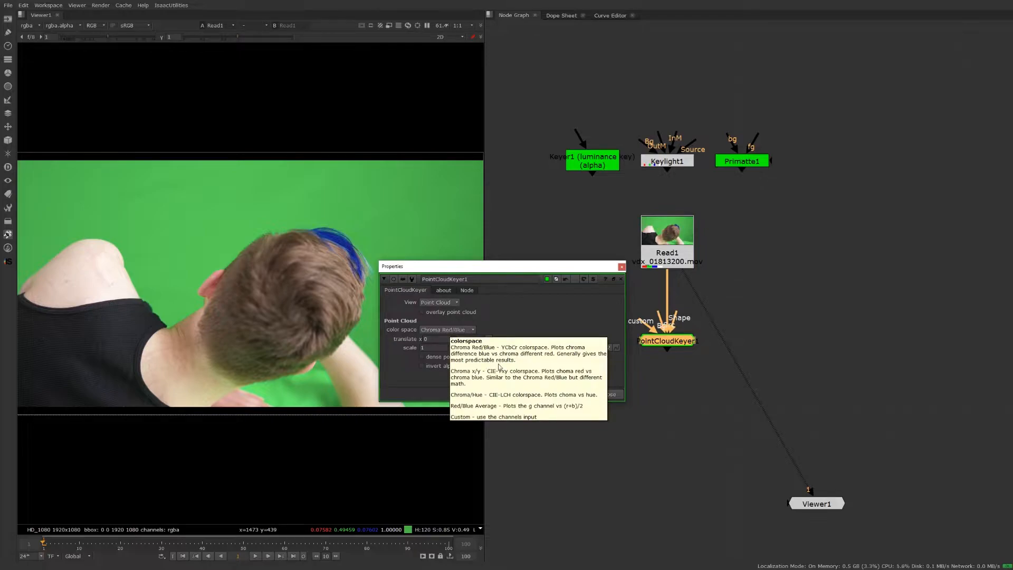
pyautogui.moveTo(559, 320)
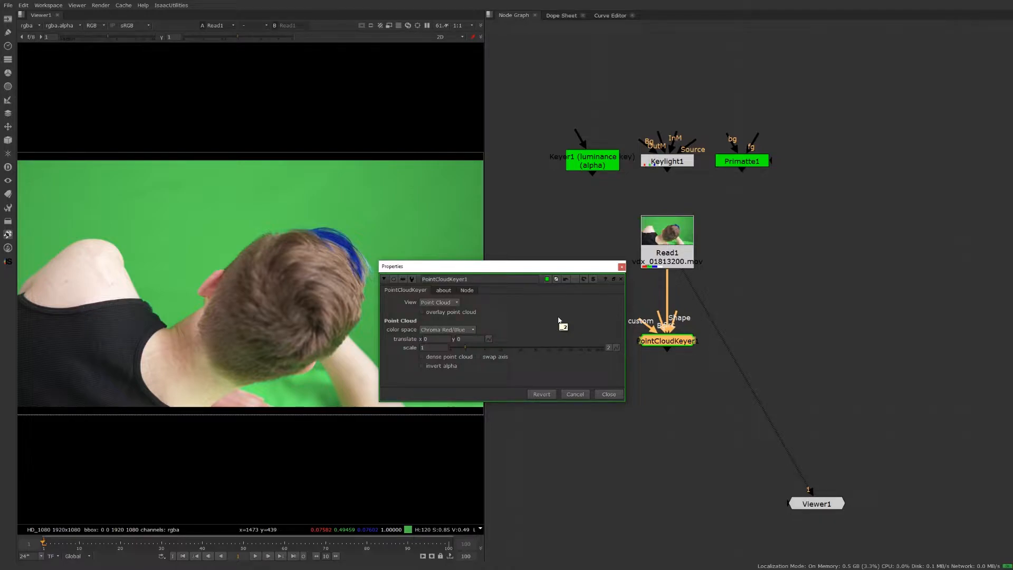
pyautogui.moveTo(720, 362)
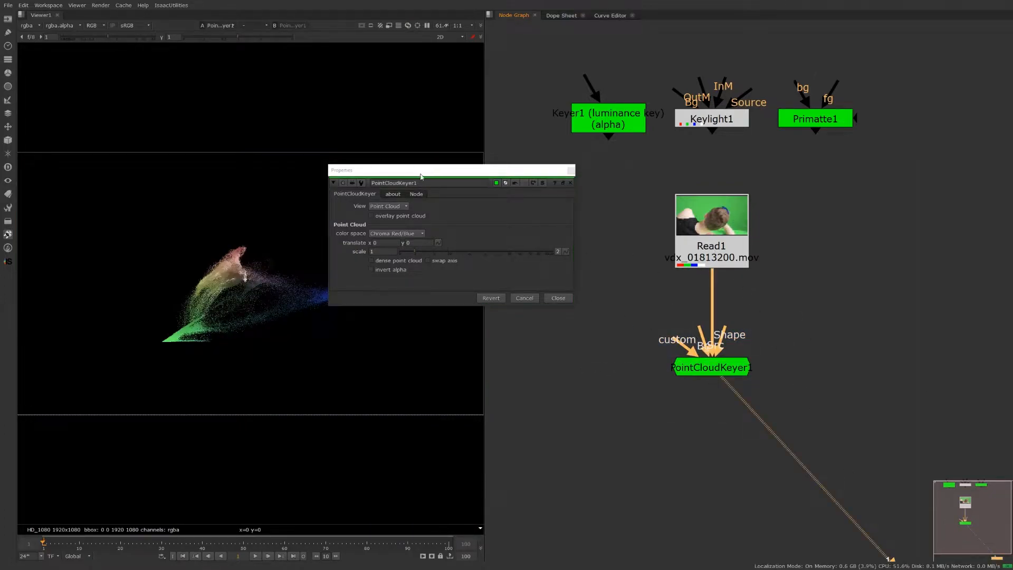
# Raise the keyer's scale to 47 so the point cloud appears larger in the viewer.
pyautogui.moveTo(419, 170); pyautogui.dragTo(509, 120)
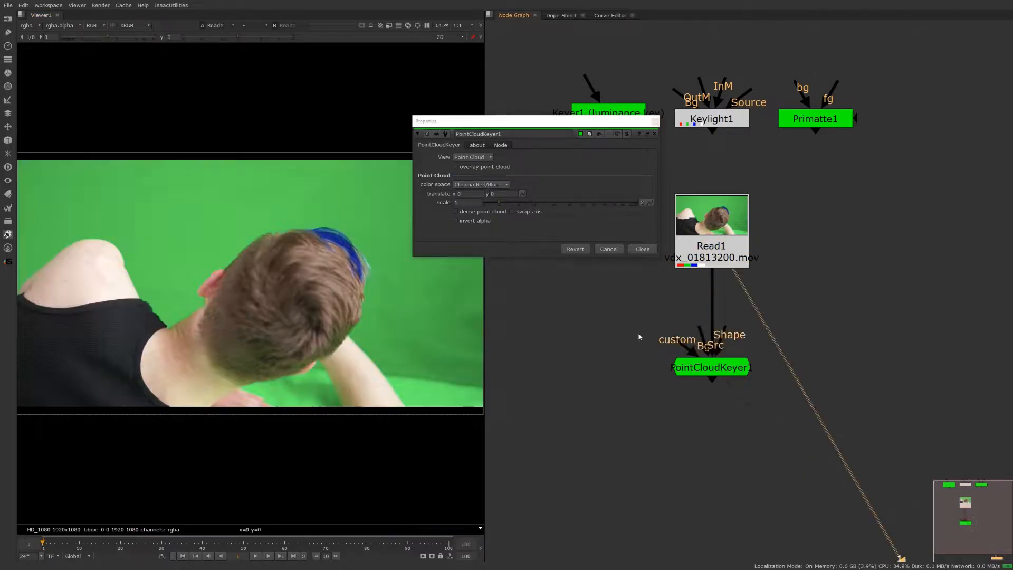
pyautogui.moveTo(271, 342)
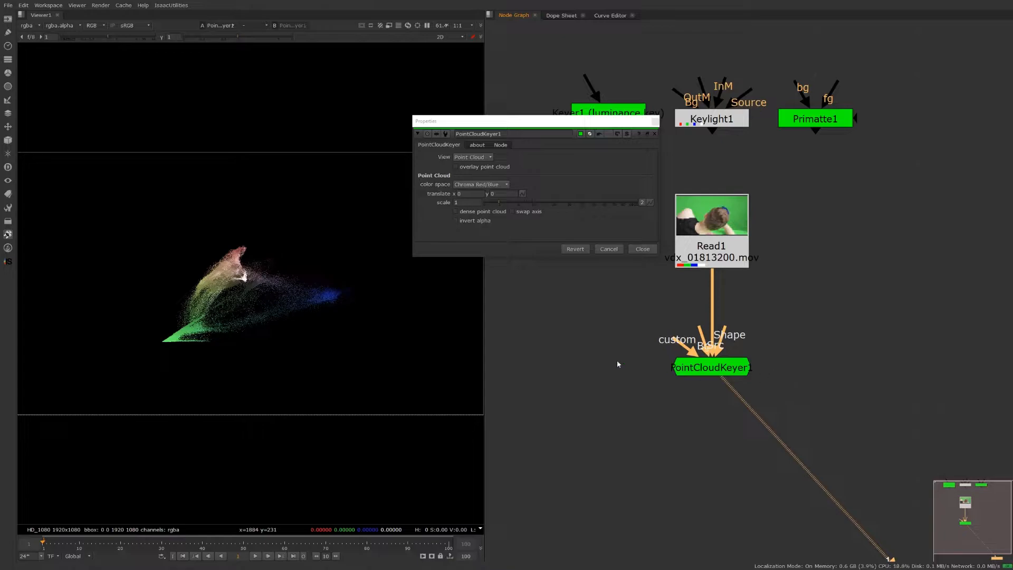
pyautogui.moveTo(164, 279)
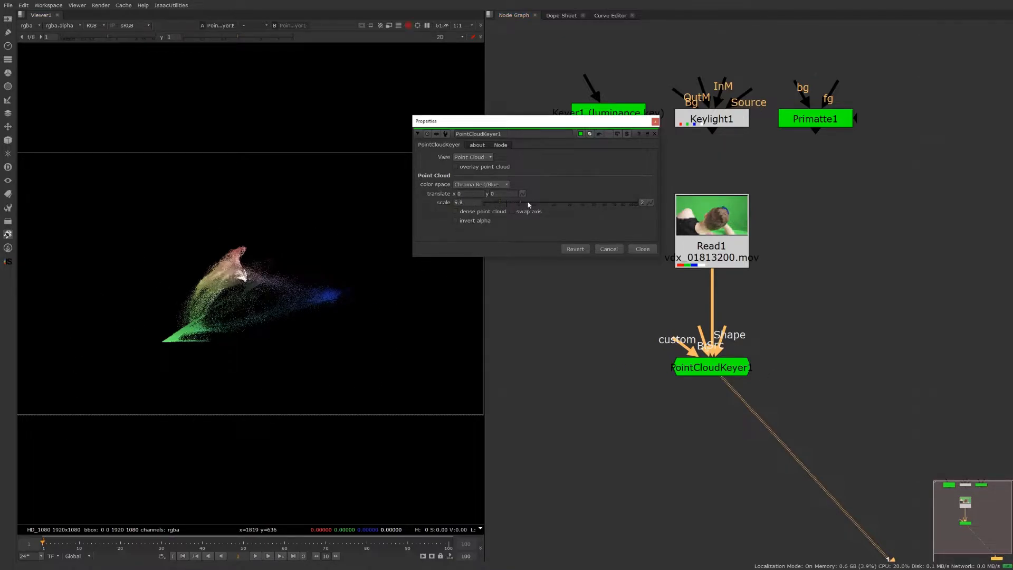
pyautogui.moveTo(523, 203); pyautogui.dragTo(600, 202)
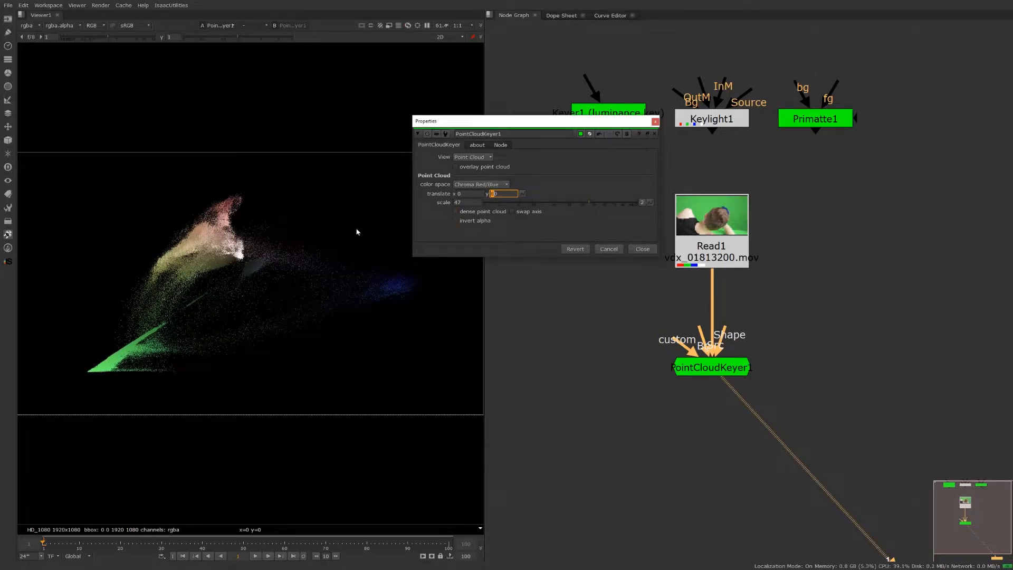
pyautogui.moveTo(117, 279)
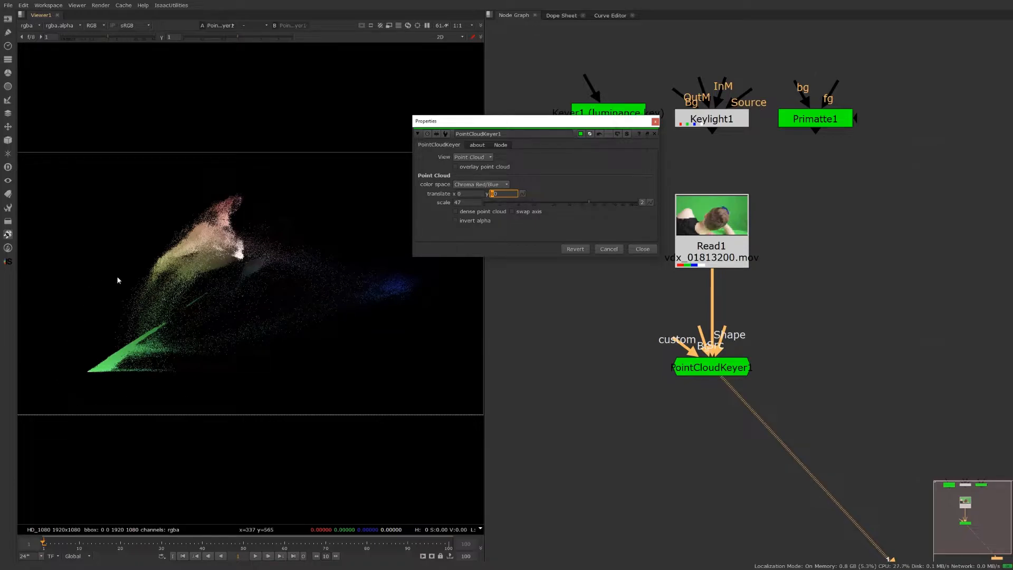
pyautogui.moveTo(266, 282)
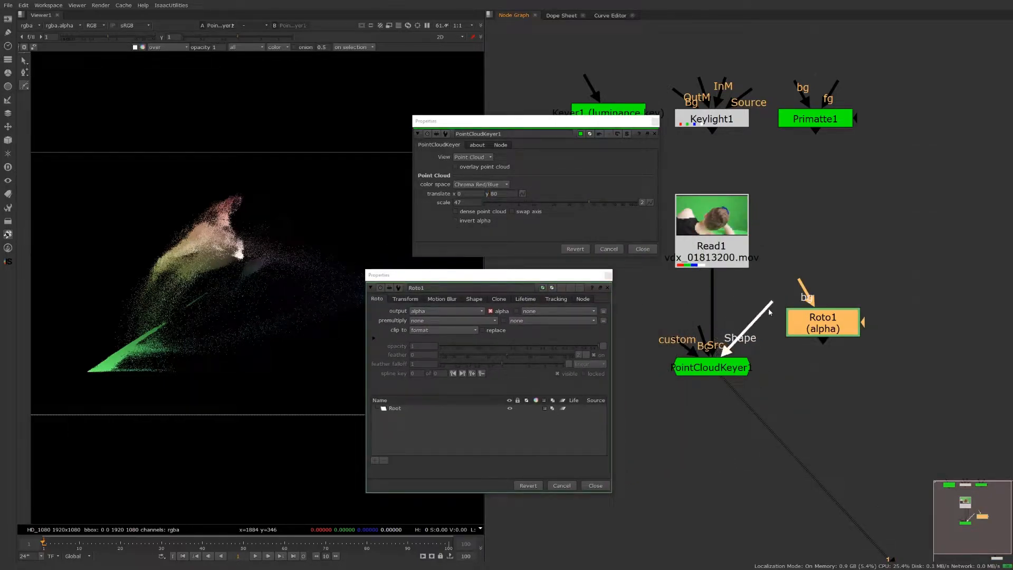
# Connect the Roto node's output into the keyer's Shape input.
pyautogui.moveTo(822, 322); pyautogui.dragTo(815, 367)
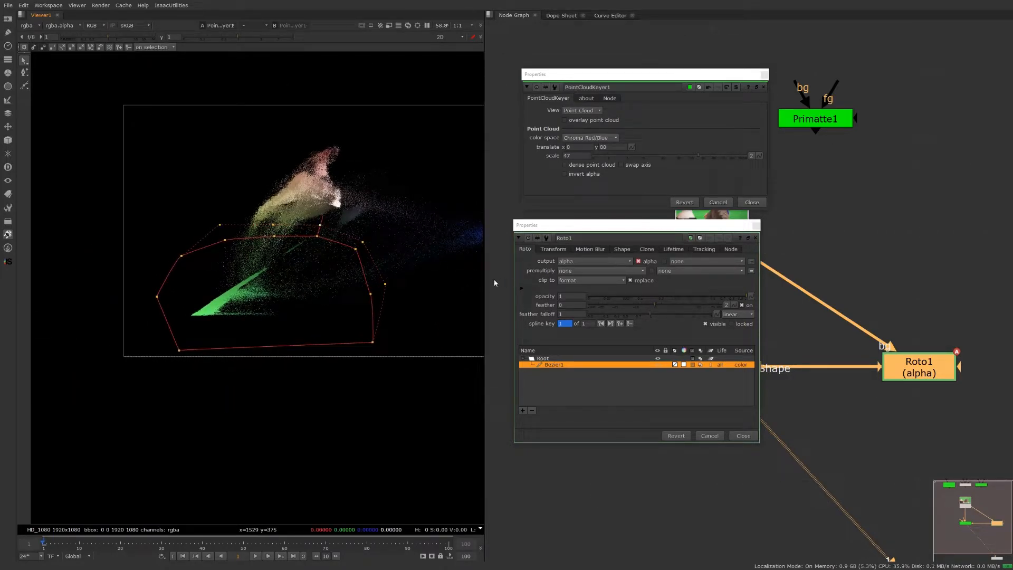
pyautogui.click(580, 110)
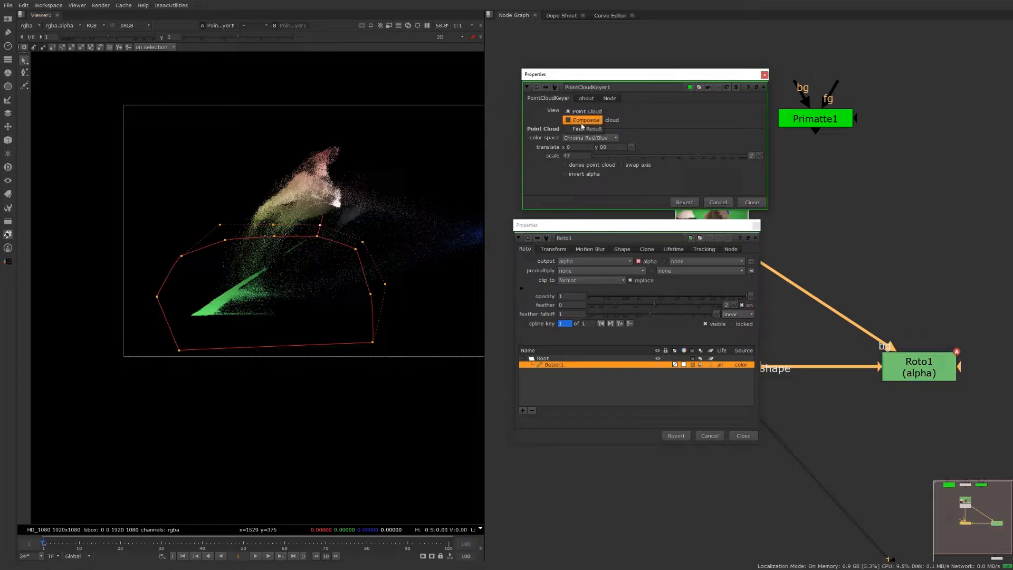
pyautogui.click(585, 129)
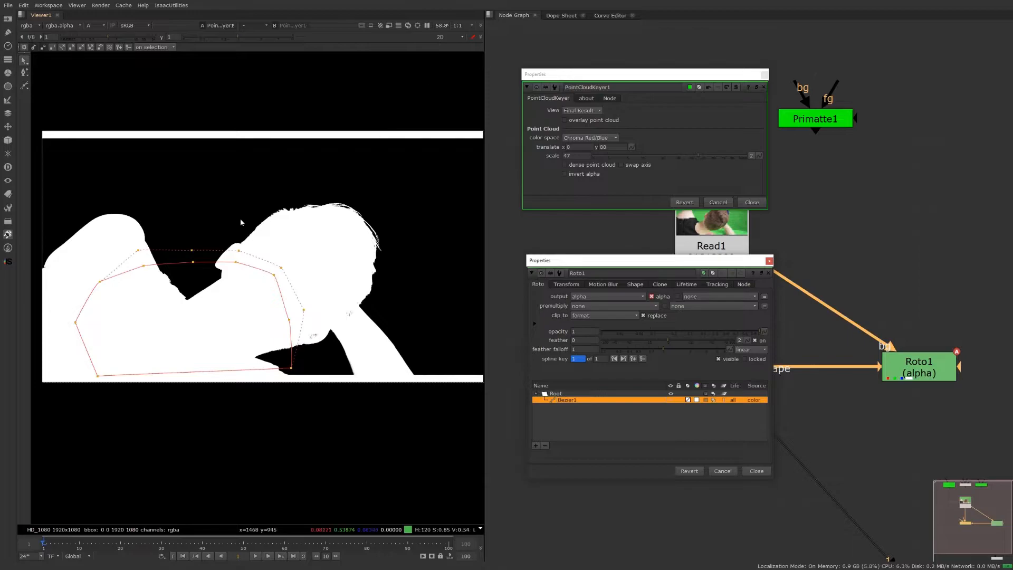
pyautogui.moveTo(301, 275)
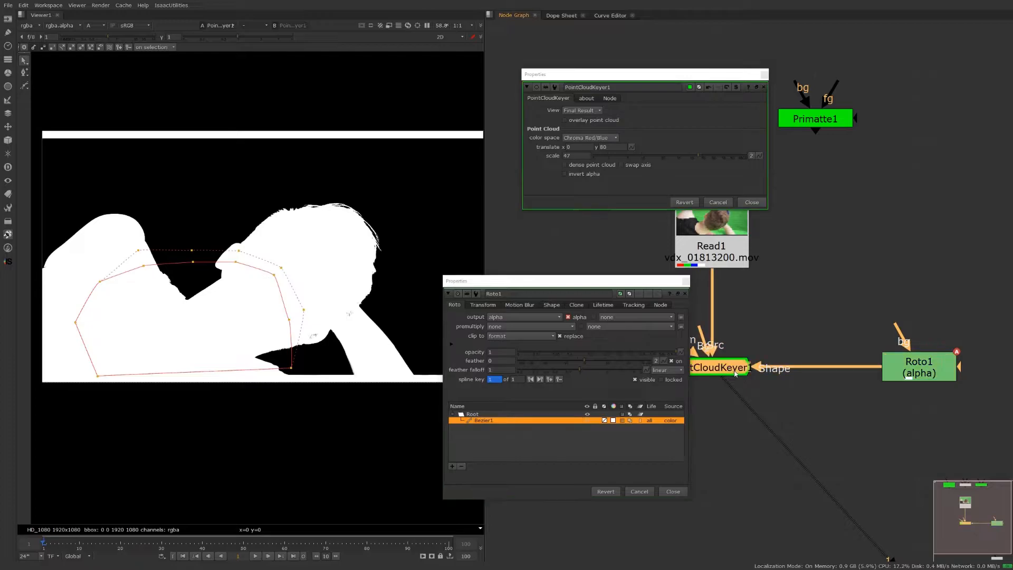
pyautogui.click(582, 110)
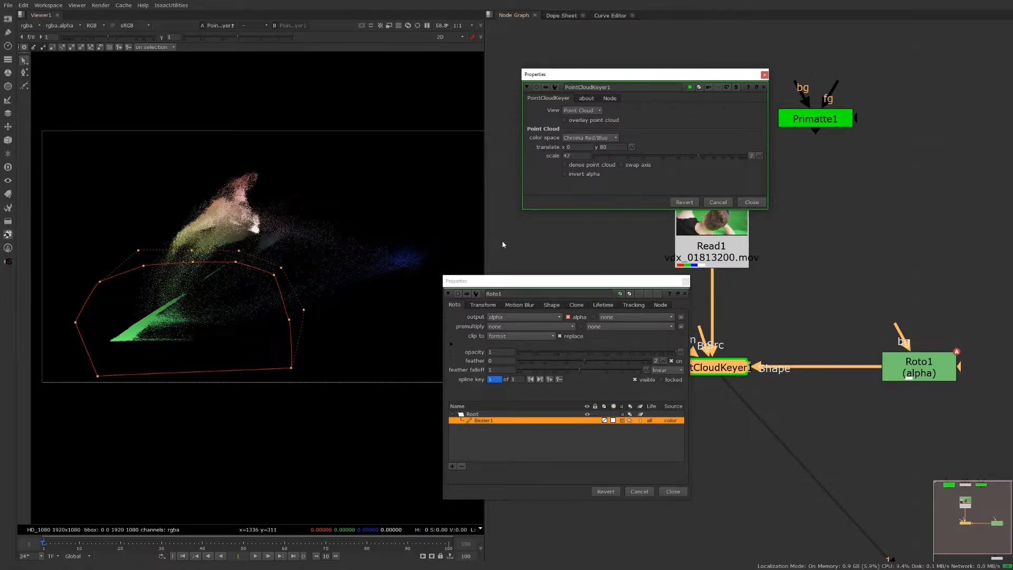
pyautogui.moveTo(216, 255)
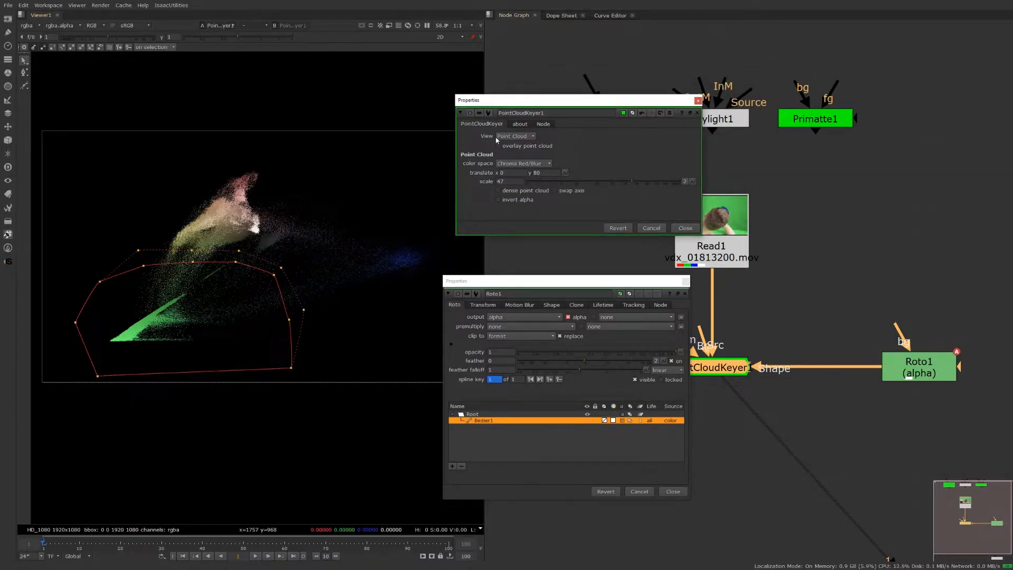
pyautogui.click(514, 137)
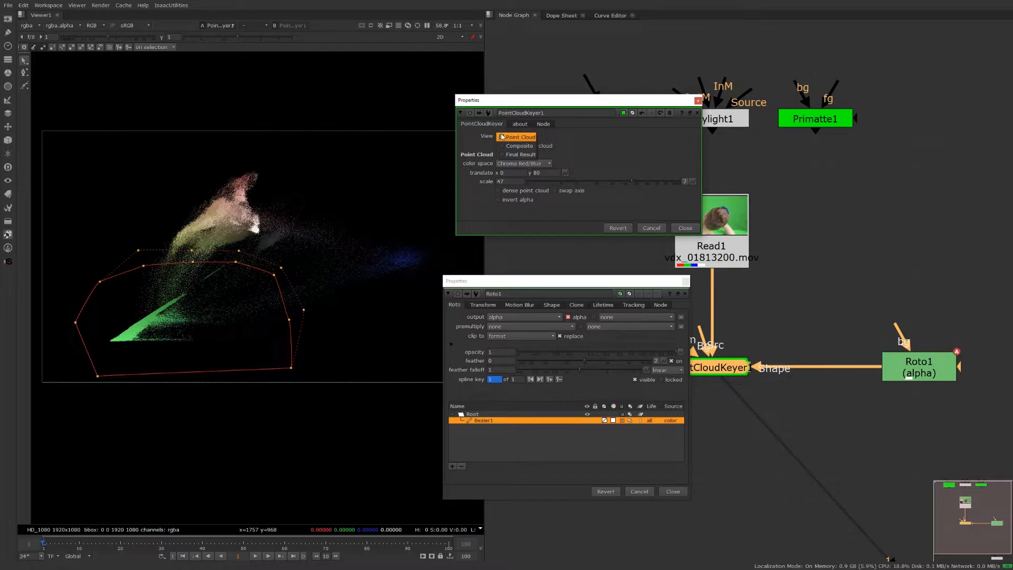
pyautogui.click(516, 136)
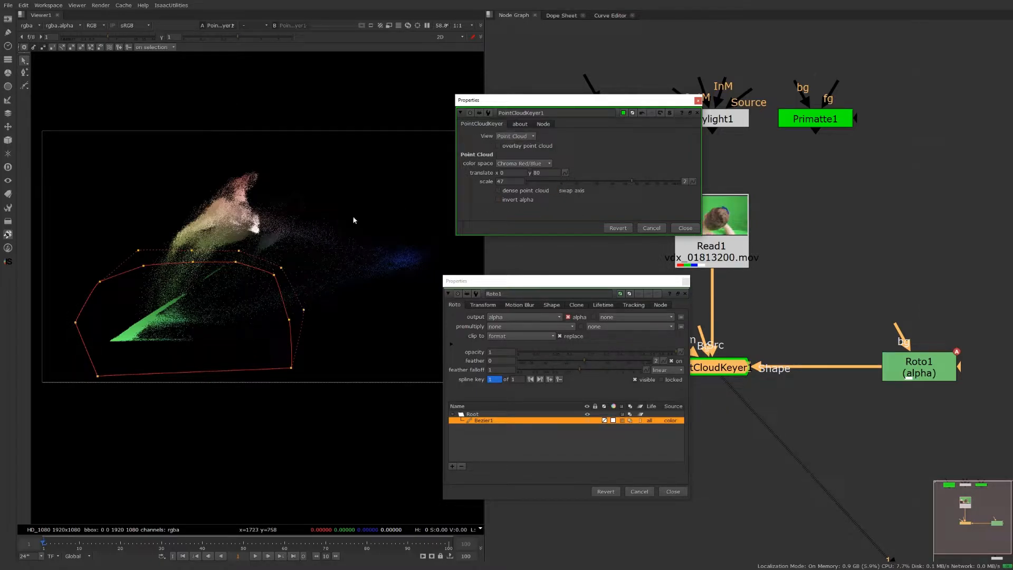
pyautogui.click(555, 190)
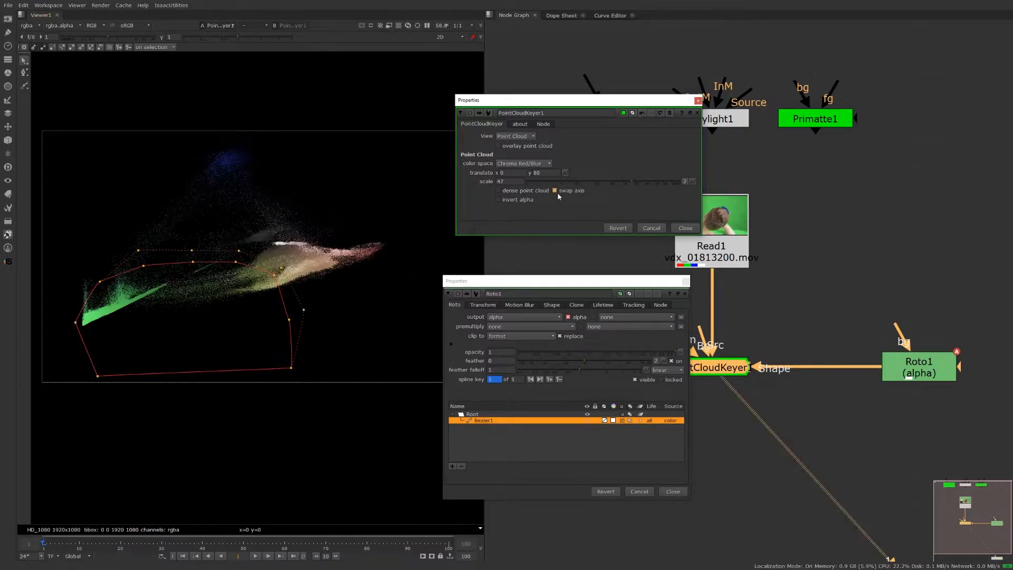
pyautogui.click(555, 190)
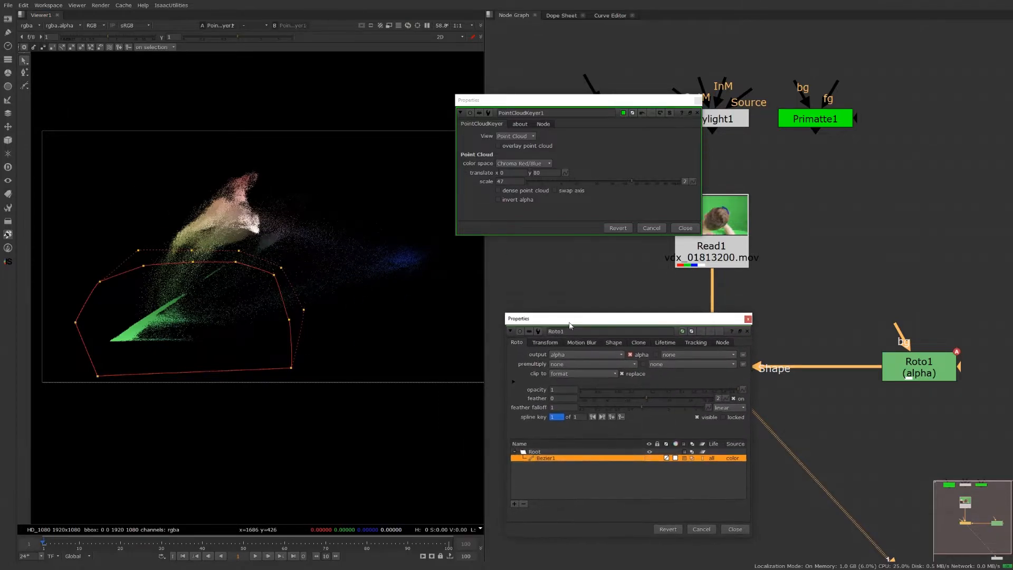
pyautogui.moveTo(569, 101); pyautogui.dragTo(617, 55)
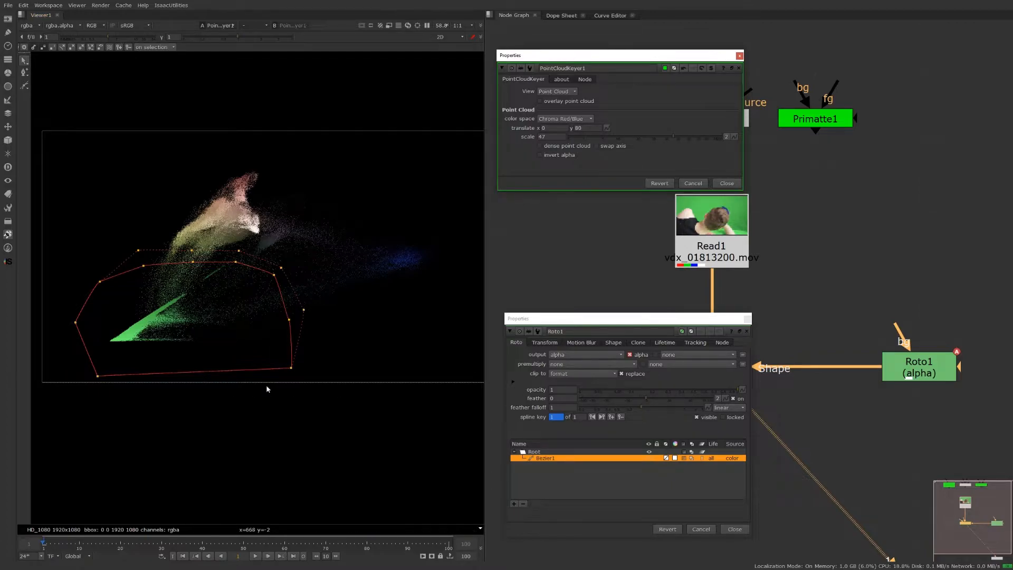
pyautogui.moveTo(433, 395)
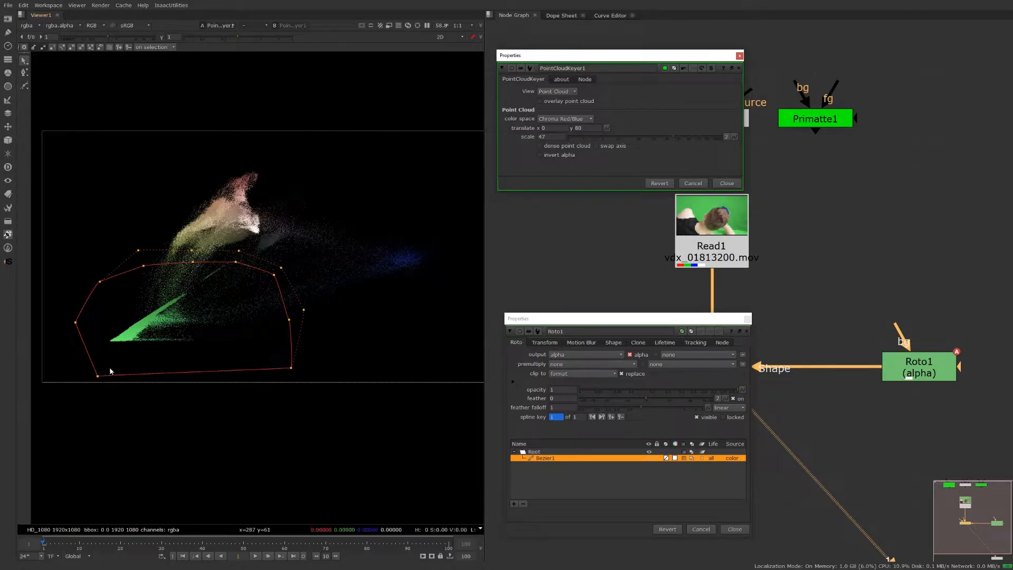
pyautogui.moveTo(208, 279)
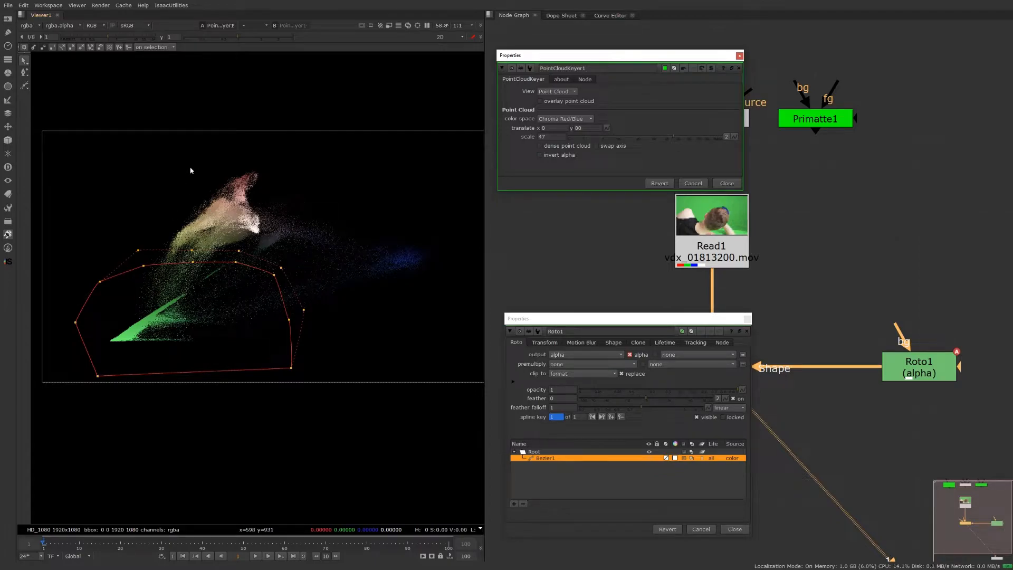
pyautogui.moveTo(160, 161); pyautogui.dragTo(269, 241)
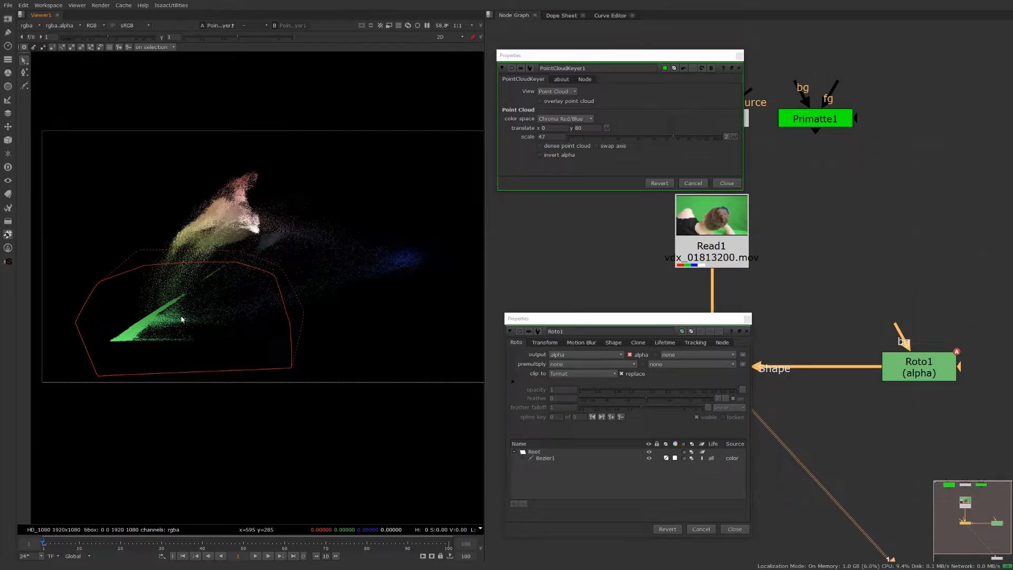
pyautogui.moveTo(205, 358)
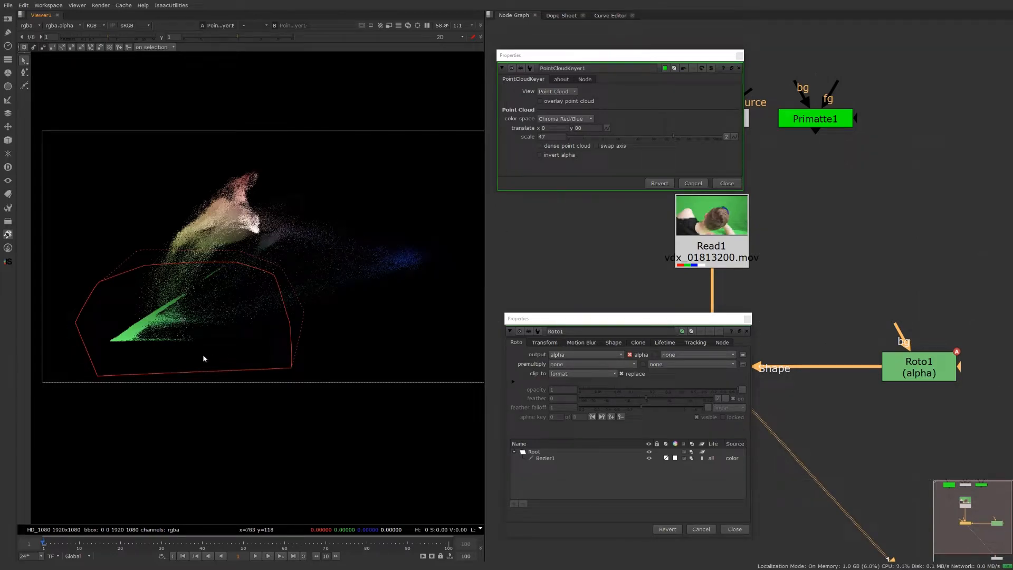
pyautogui.moveTo(186, 343)
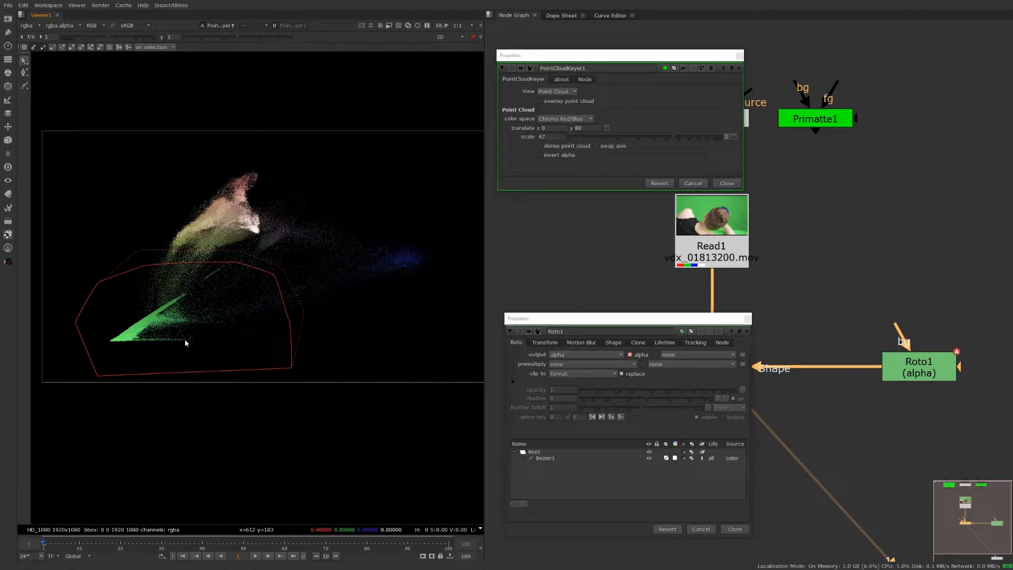
pyautogui.click(600, 146)
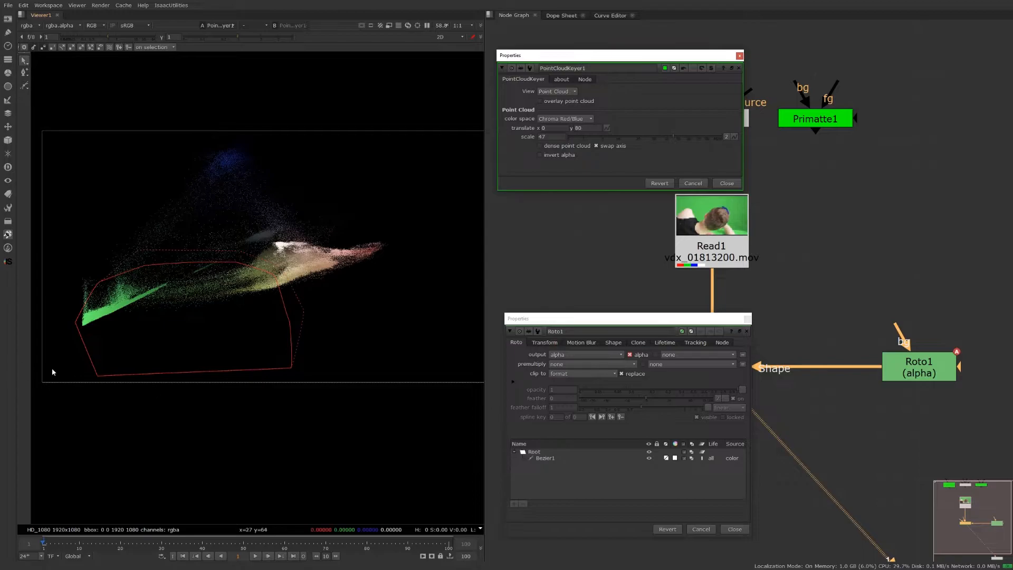
pyautogui.moveTo(44, 383)
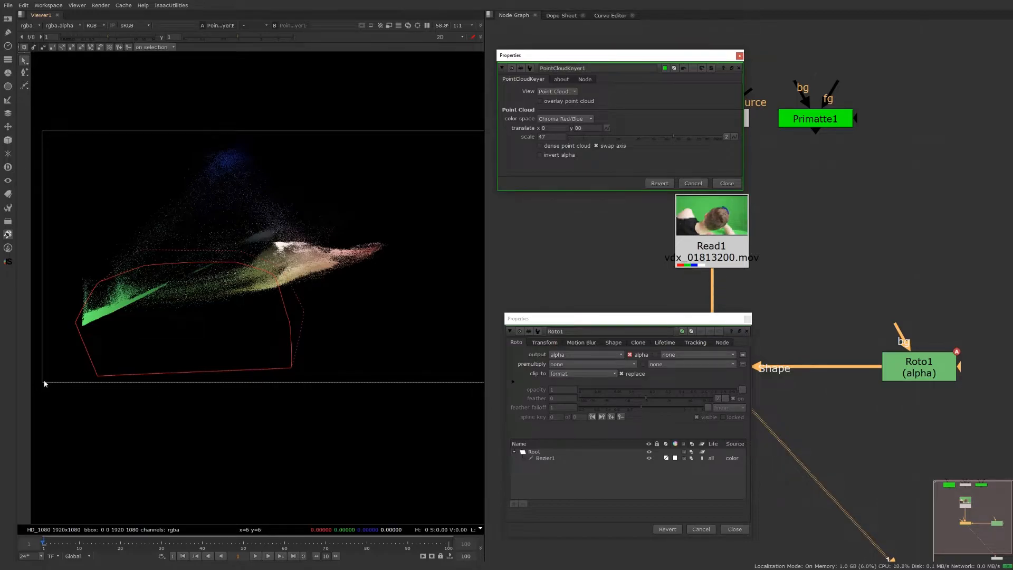
pyautogui.moveTo(74, 374)
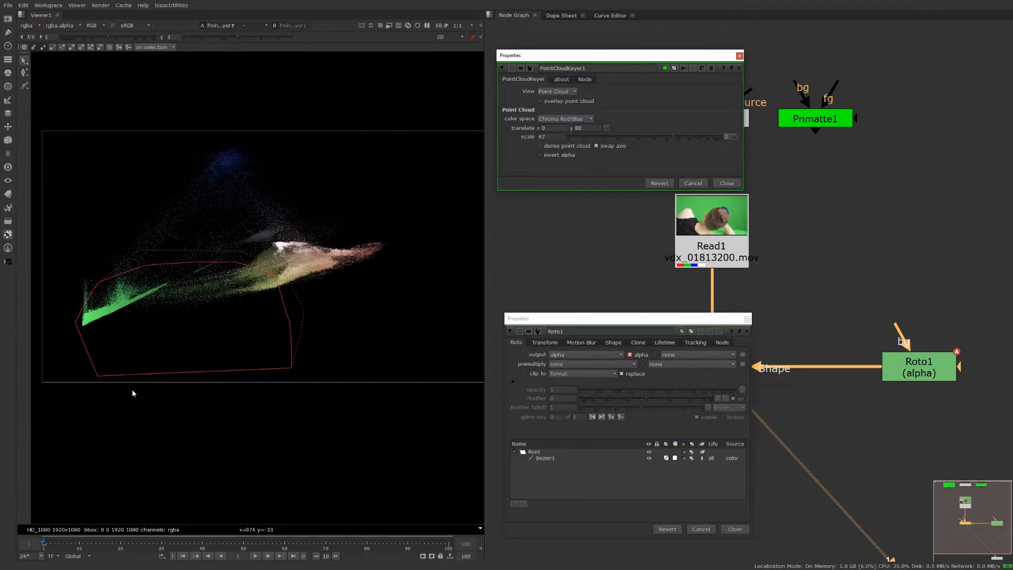
pyautogui.moveTo(262, 292)
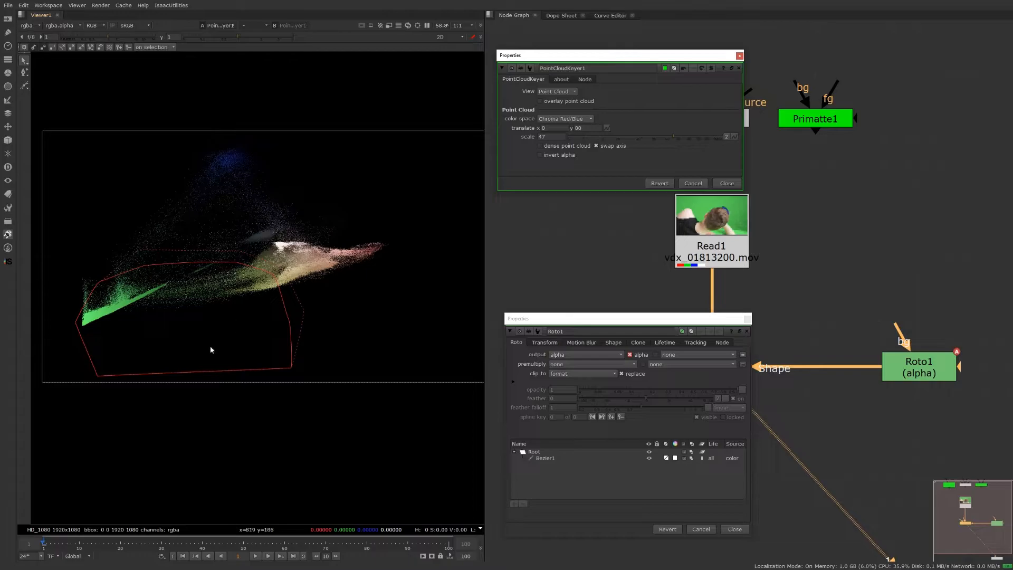
pyautogui.moveTo(121, 290)
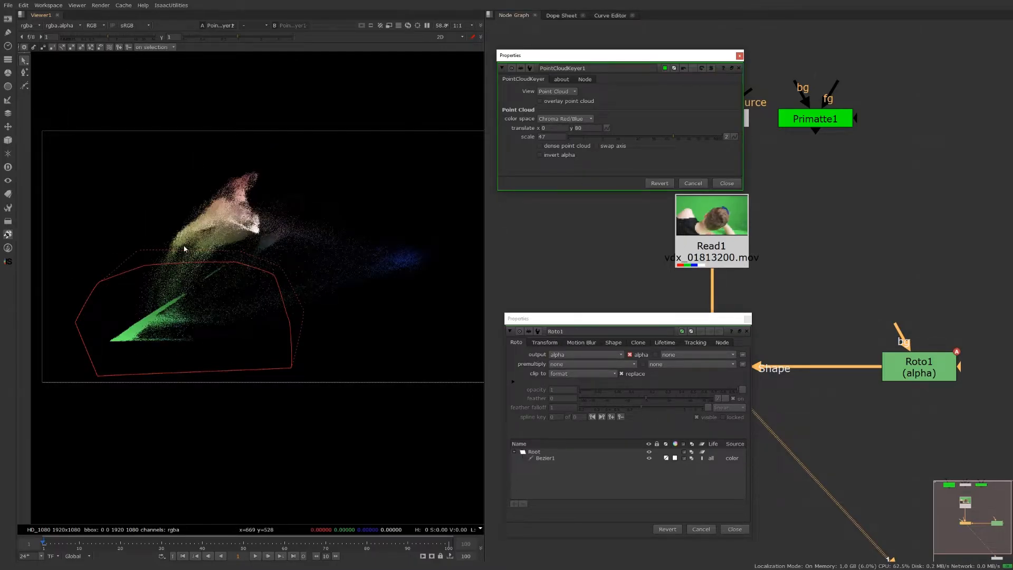
# Cycle the keyer's colour space from Chroma Red/Blue to Chroma x/y.
pyautogui.click(564, 119)
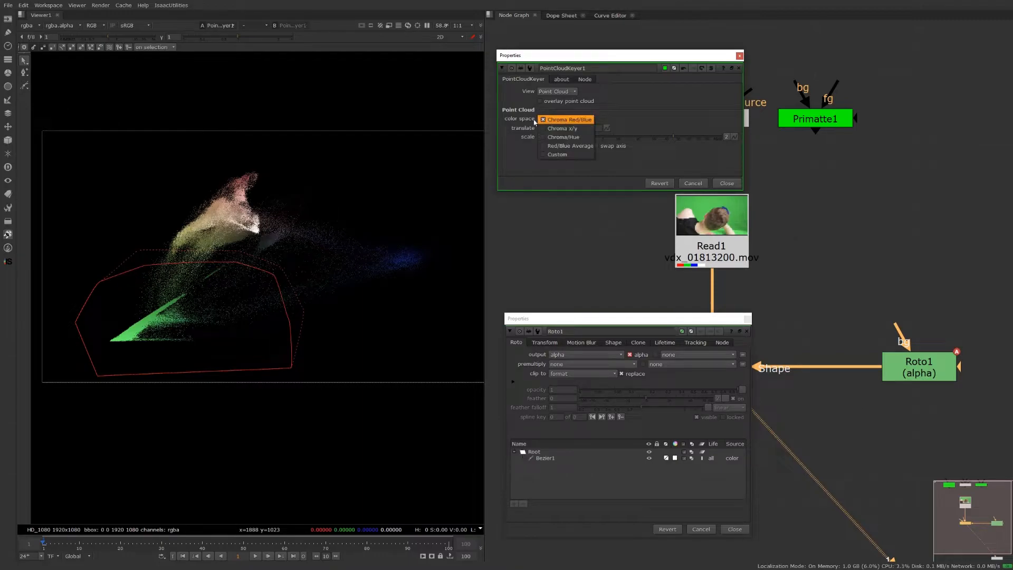
pyautogui.click(569, 118)
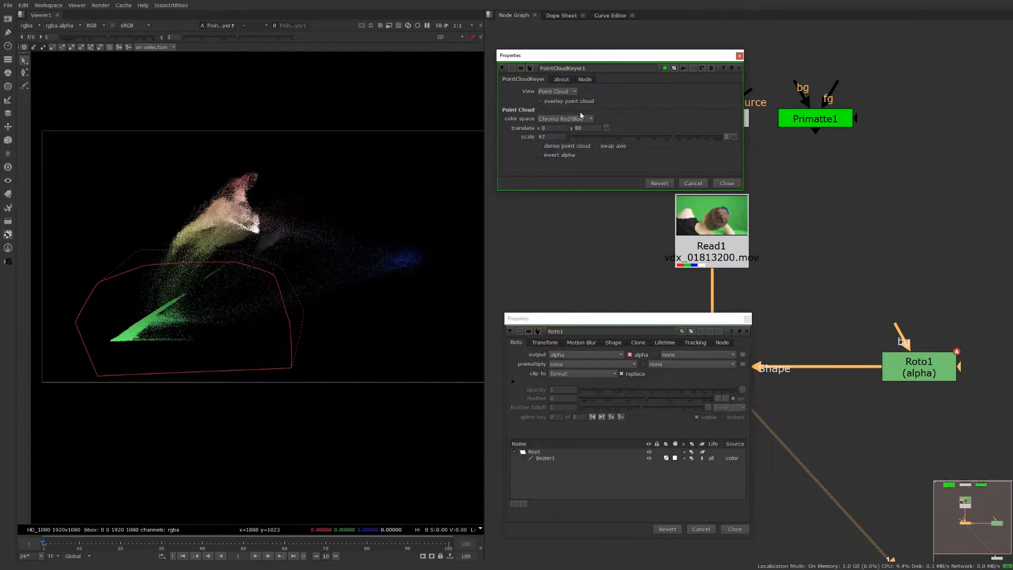
pyautogui.click(564, 118)
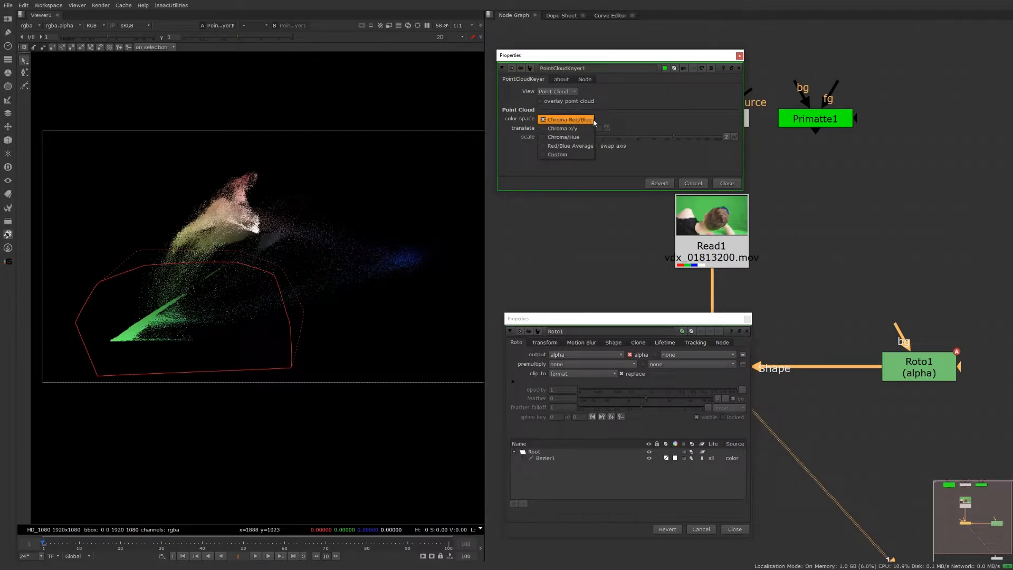
pyautogui.click(566, 118)
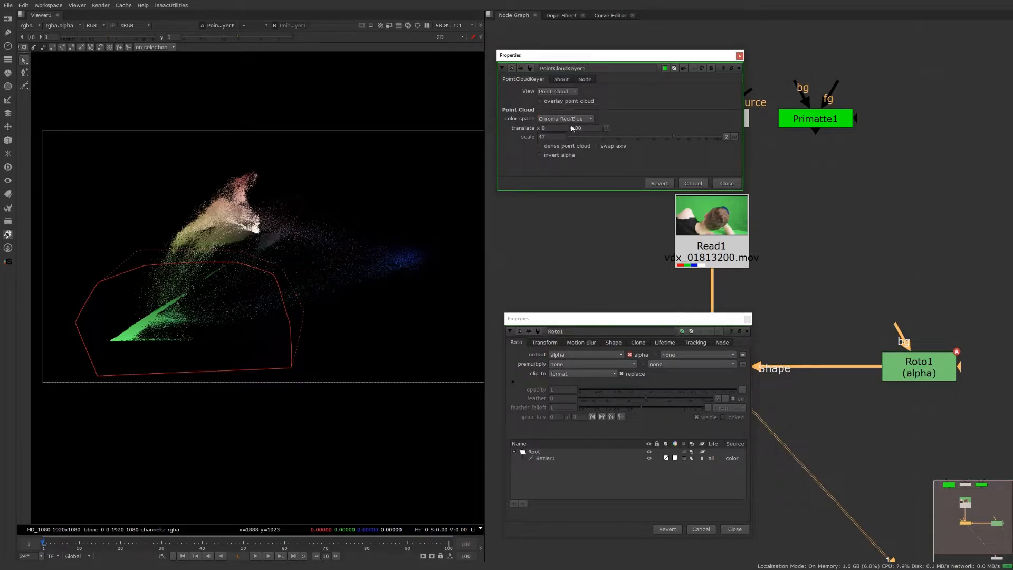
pyautogui.moveTo(561, 118)
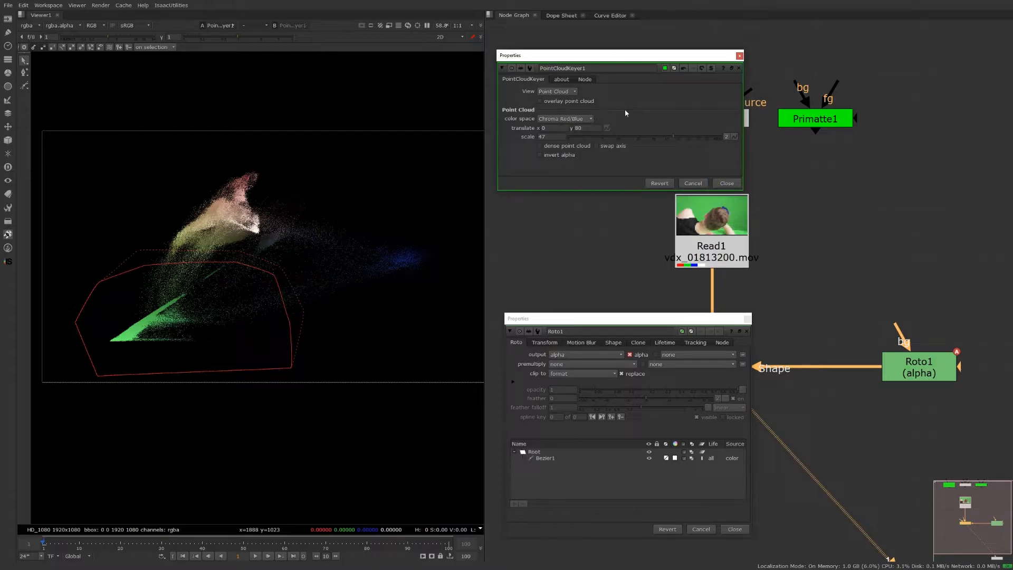
pyautogui.click(564, 118)
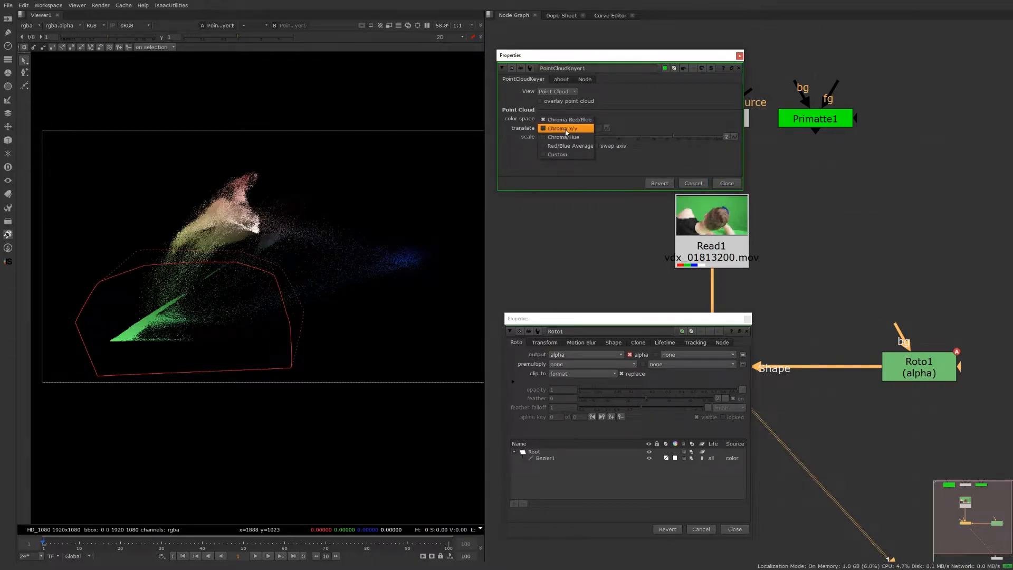
pyautogui.click(561, 128)
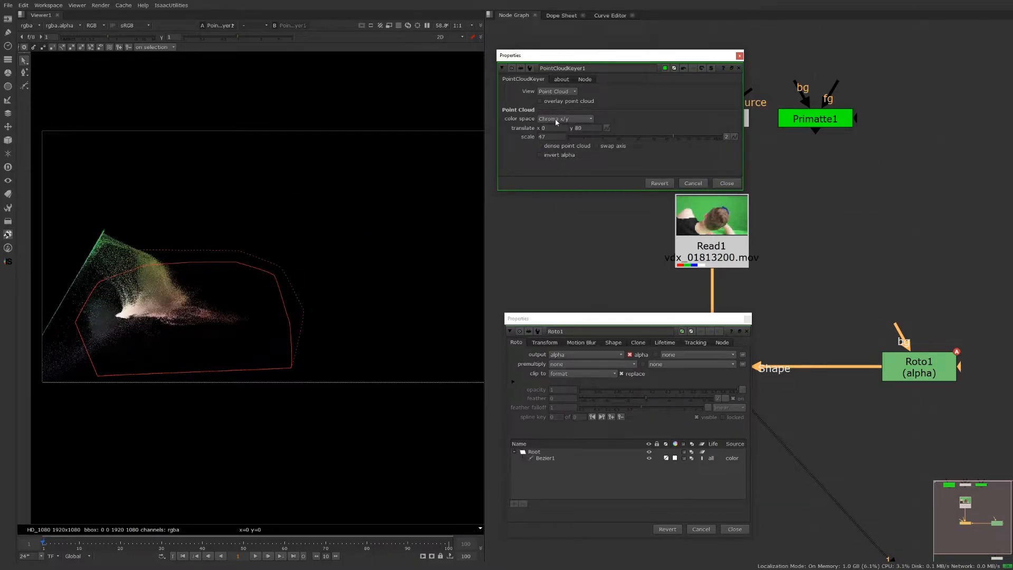
pyautogui.moveTo(557, 118)
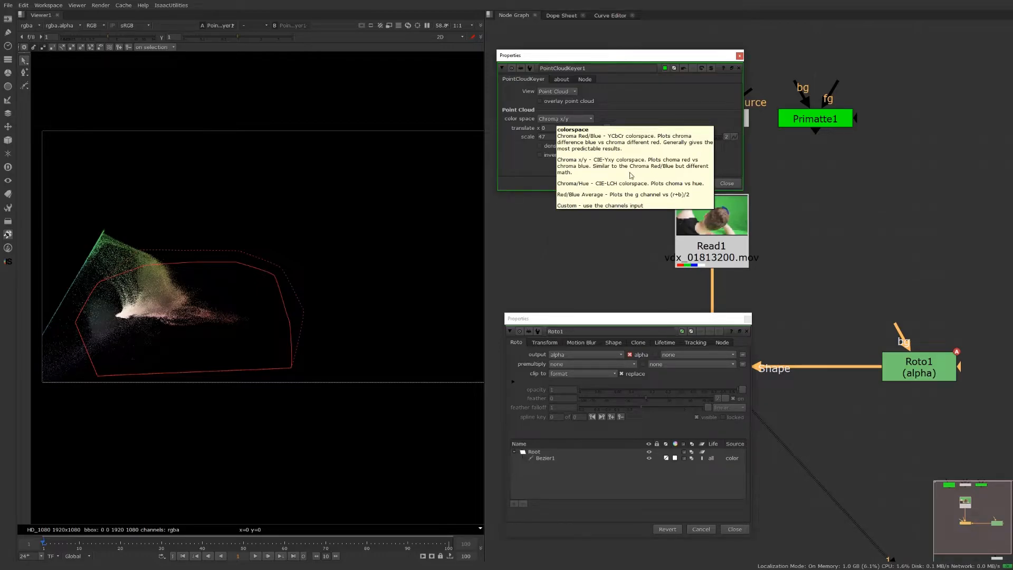
# Try Chroma/Hue, then plot the point cloud as a Red/Blue Average diagonal streak.
pyautogui.click(565, 118)
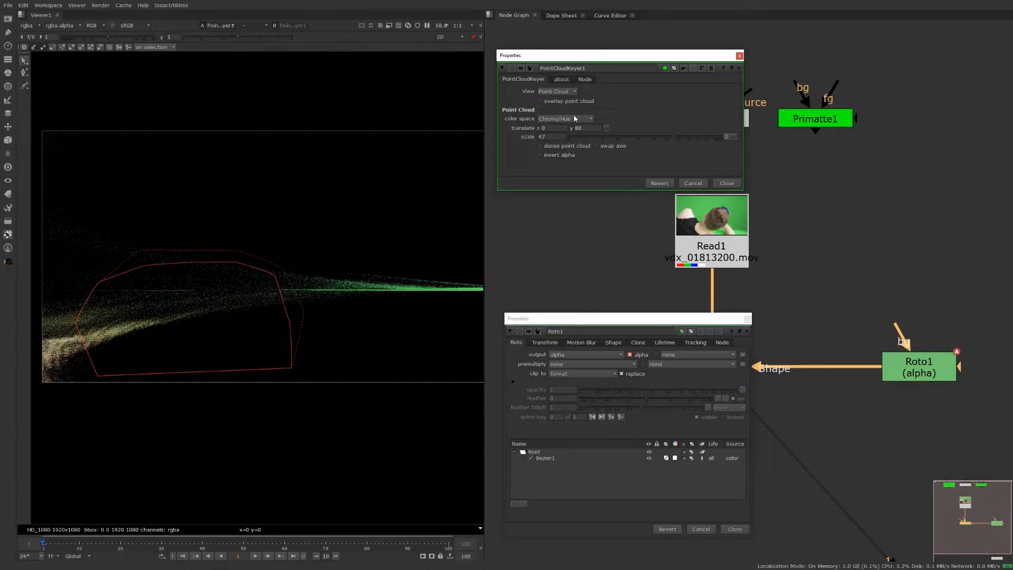
pyautogui.moveTo(574, 119)
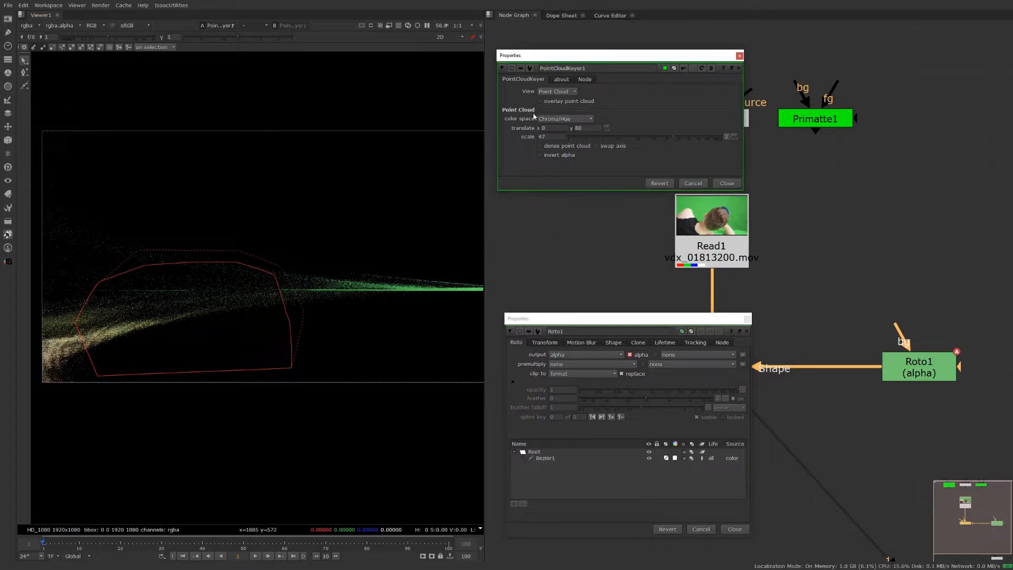
pyautogui.click(550, 136)
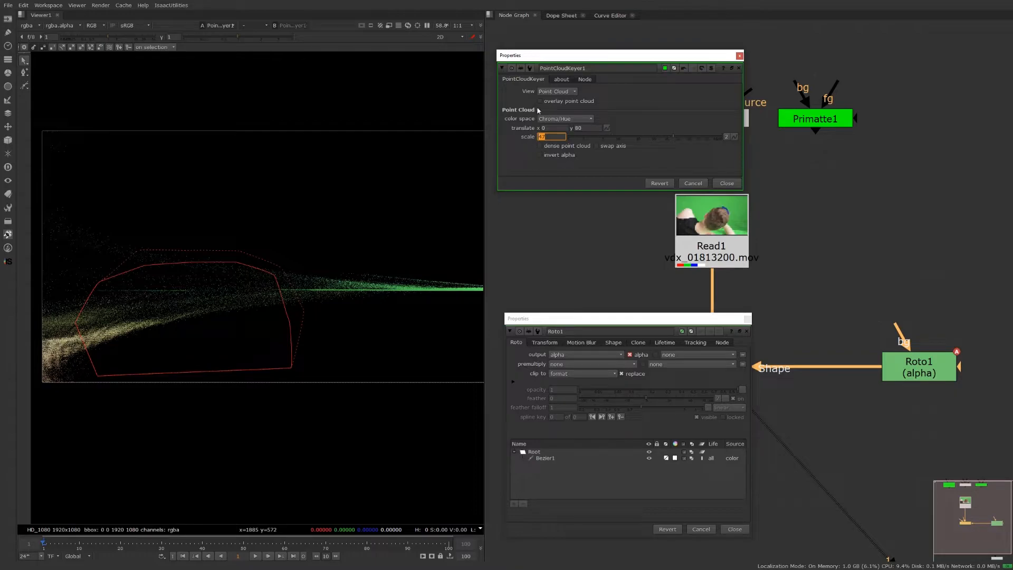
pyautogui.click(563, 119)
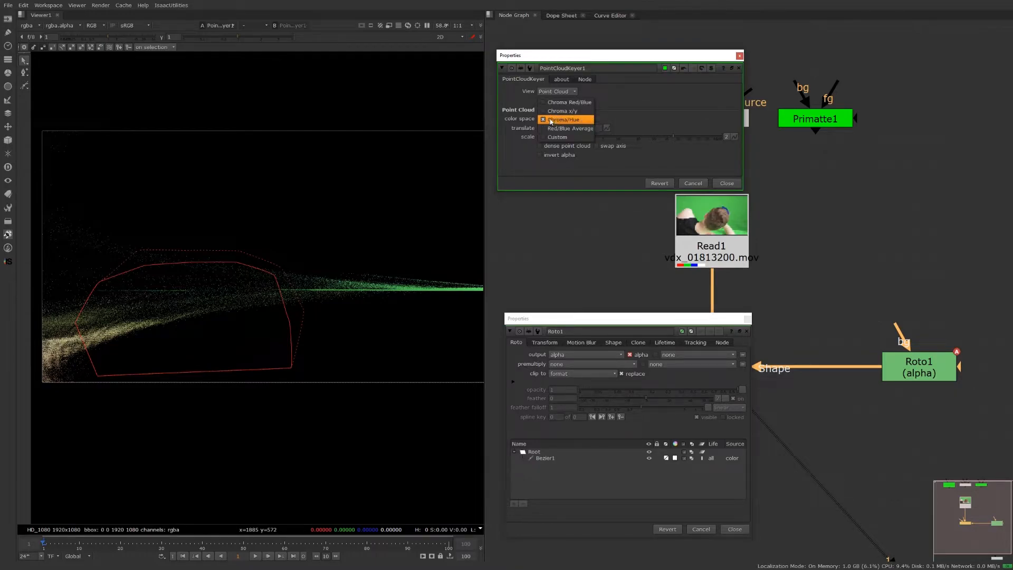
pyautogui.click(570, 127)
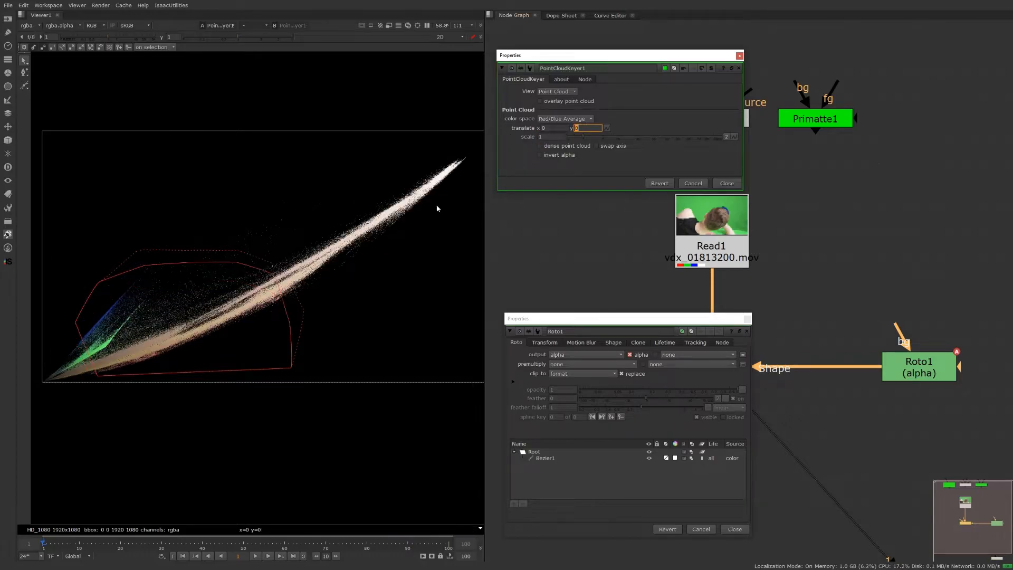
pyautogui.moveTo(140, 275)
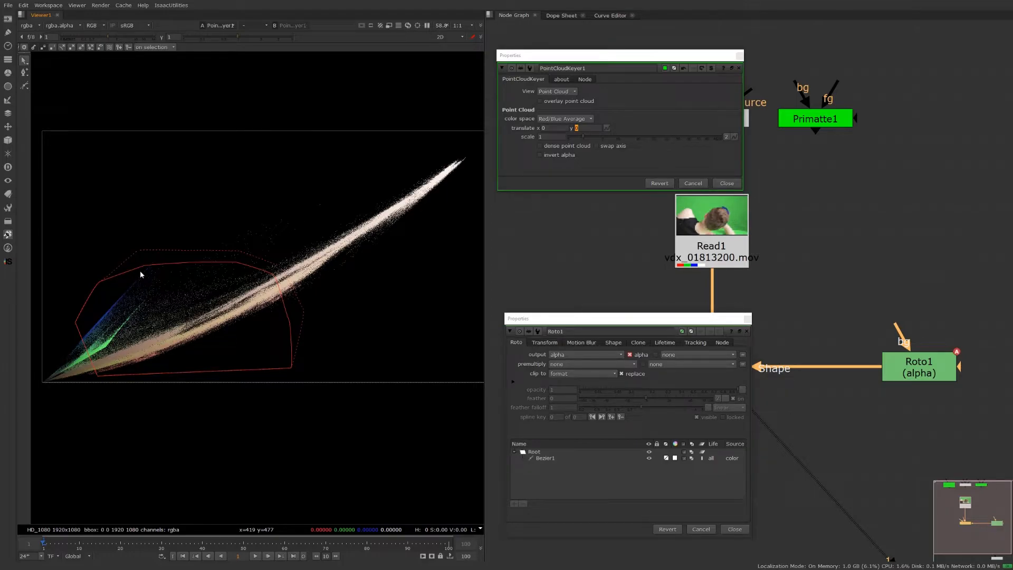
pyautogui.moveTo(190, 421)
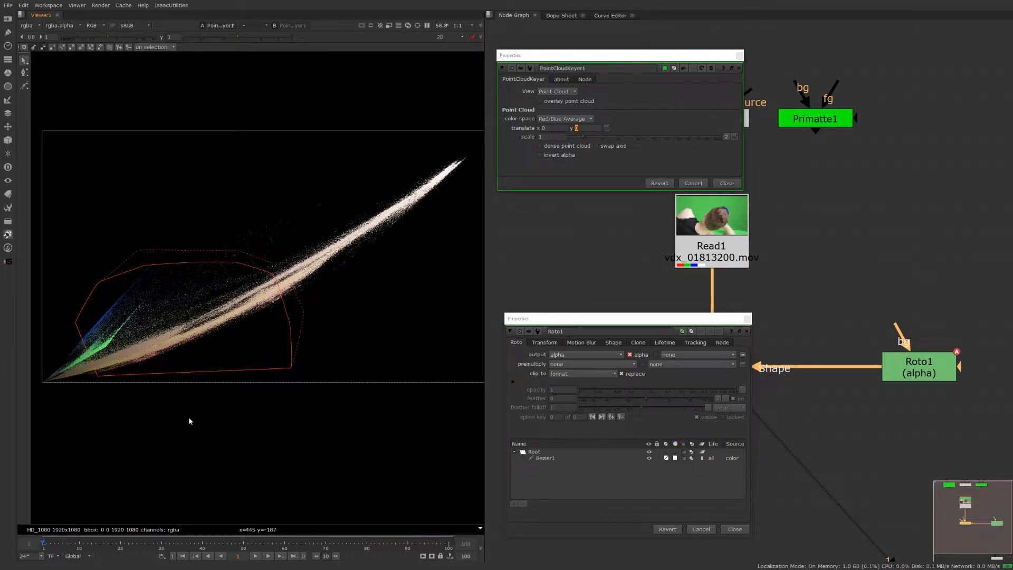
pyautogui.moveTo(260, 326)
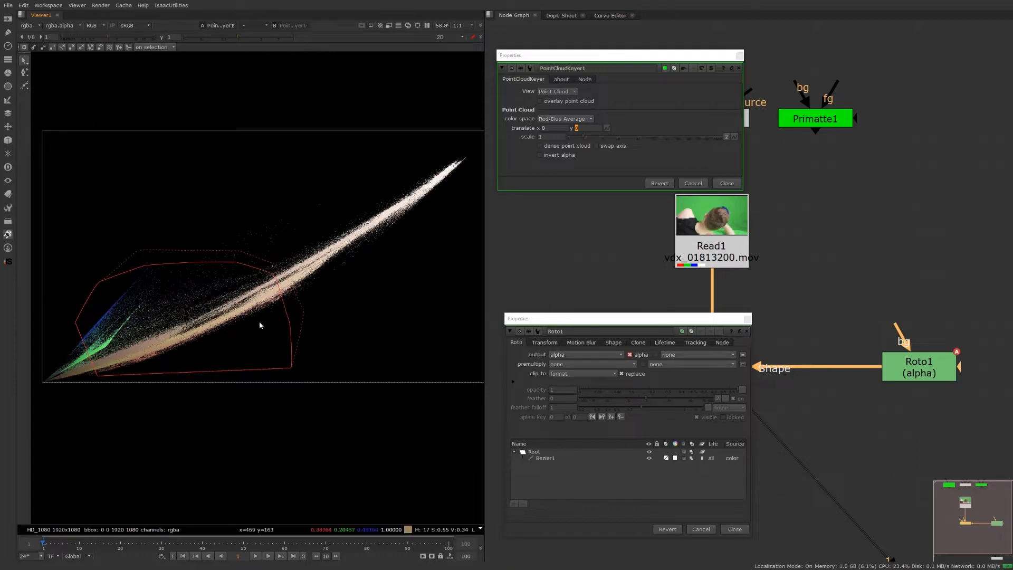
# Switch the keyer's colour space to the empty Custom option.
pyautogui.click(564, 118)
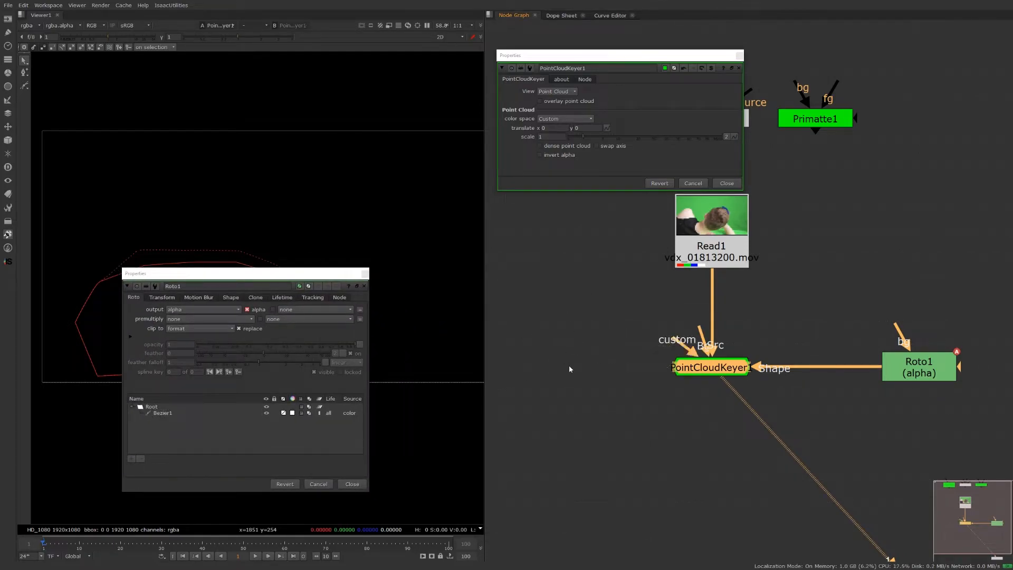
pyautogui.moveTo(635, 372)
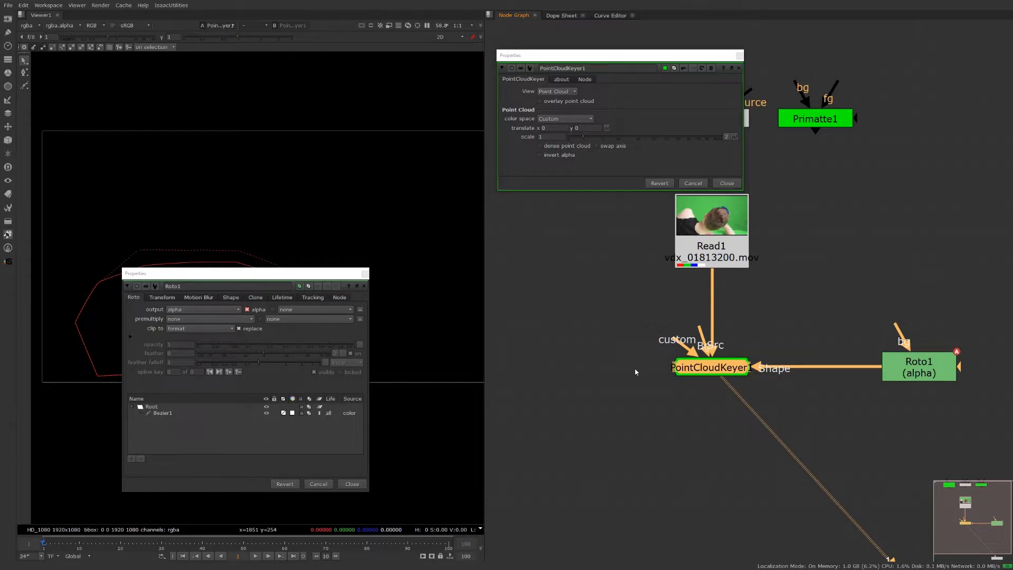
pyautogui.moveTo(268, 301)
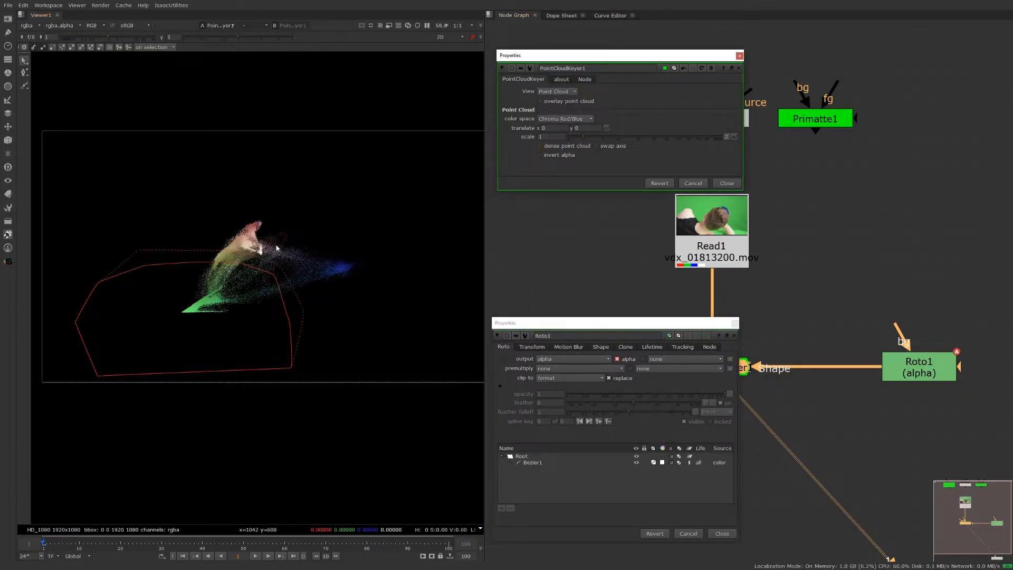
pyautogui.moveTo(99, 237)
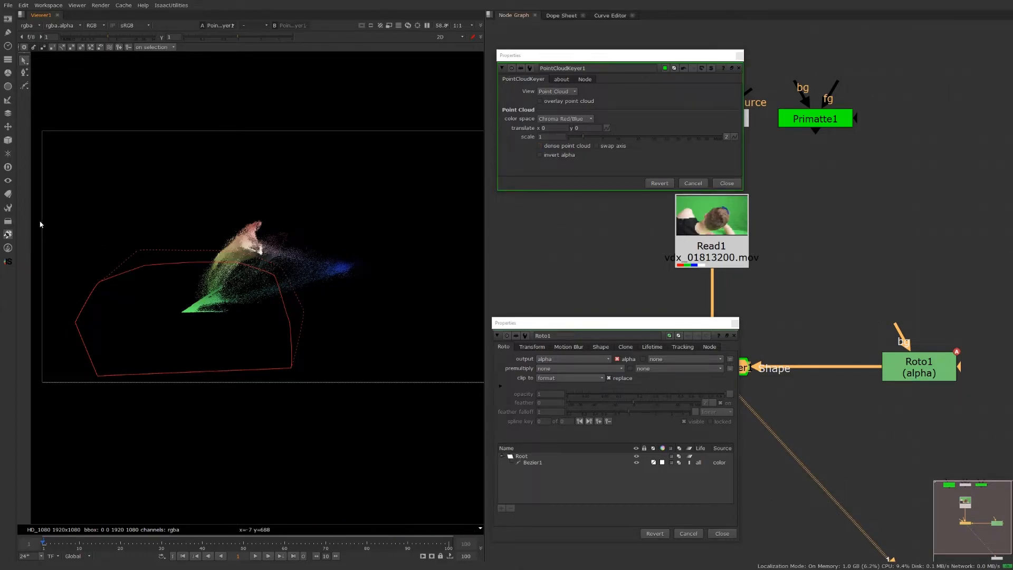
# Set the keyer's translate y to 50 so the cloud sits above the roto shape.
pyautogui.click(533, 462)
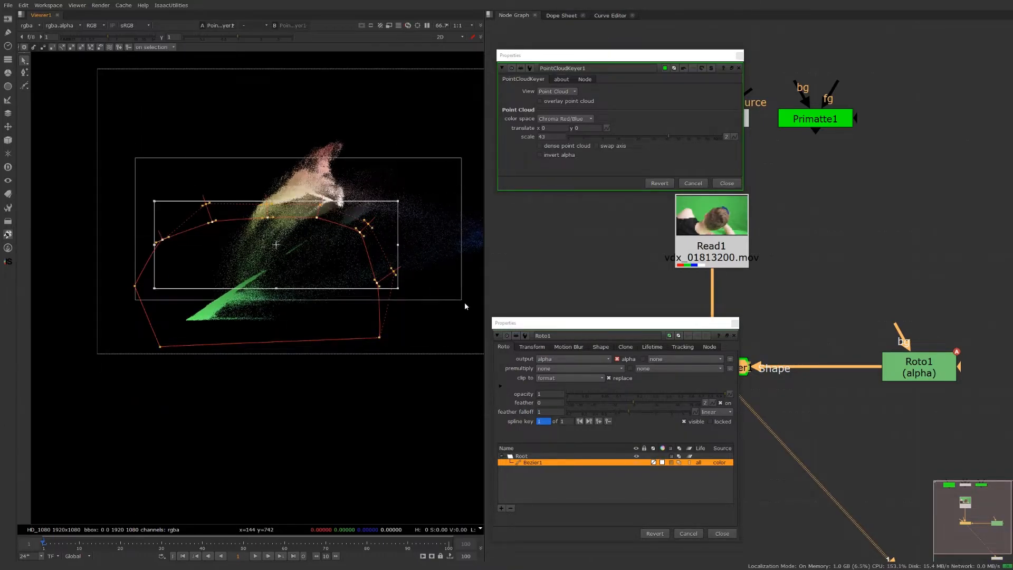
pyautogui.write('10')
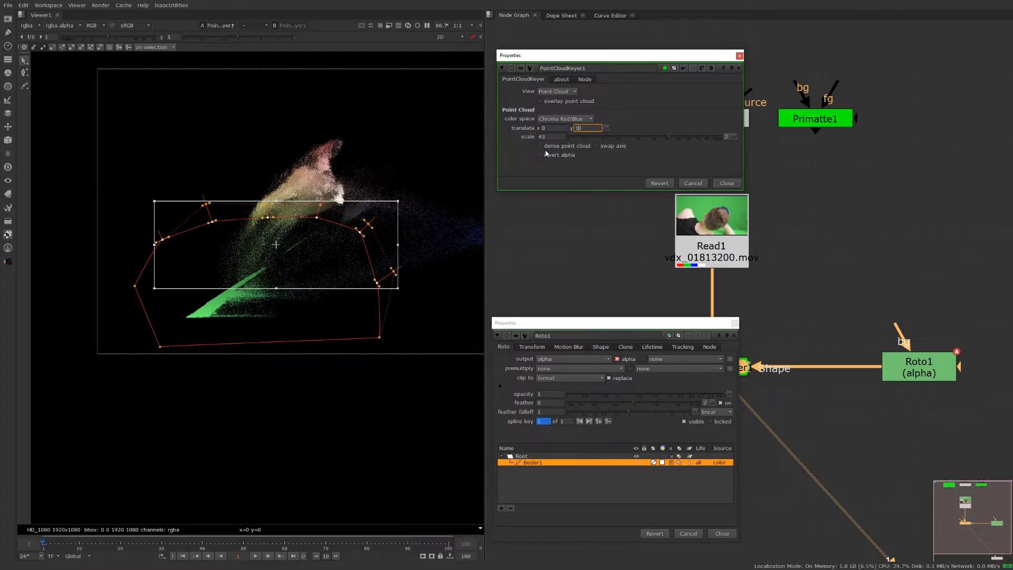
pyautogui.write('50')
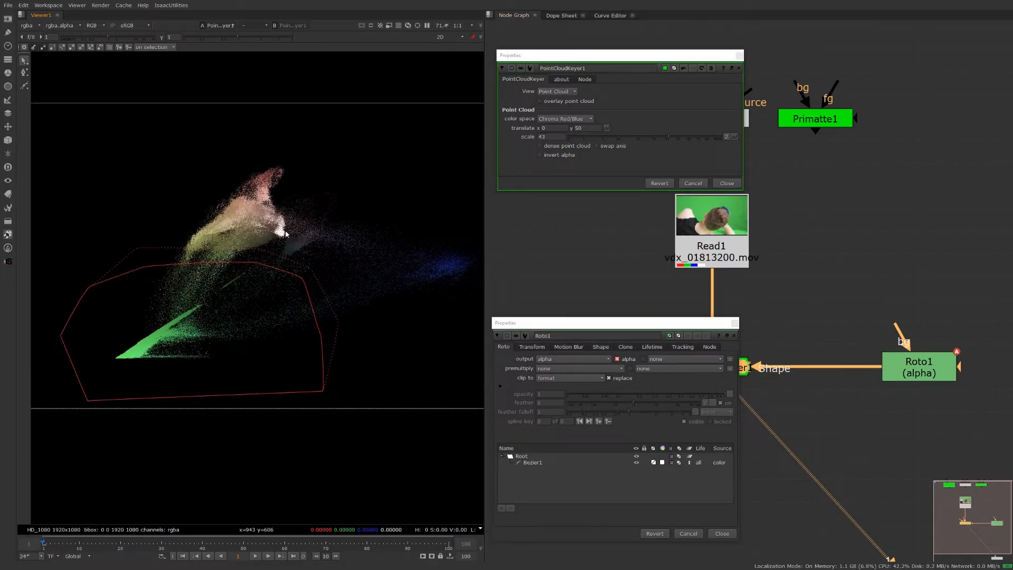
# Show the keyed composite with the point cloud overlaid and select the roto shape for editing.
pyautogui.click(555, 91)
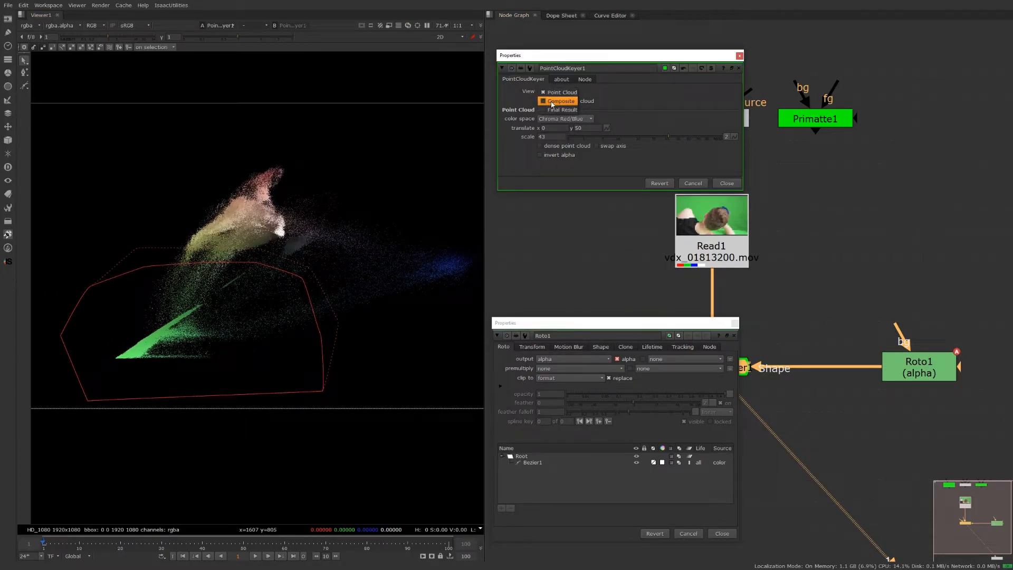
pyautogui.click(560, 100)
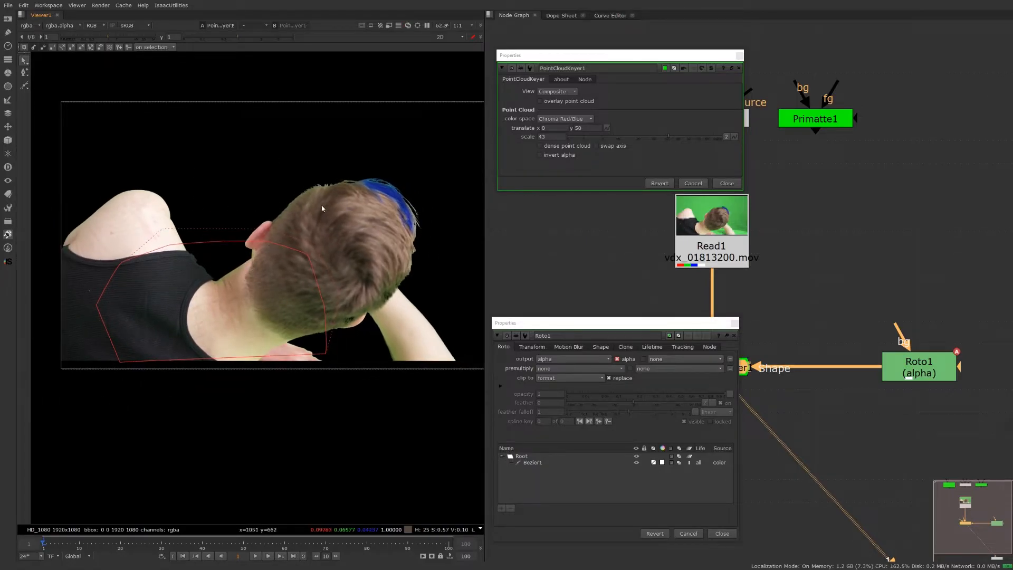
pyautogui.moveTo(543, 325)
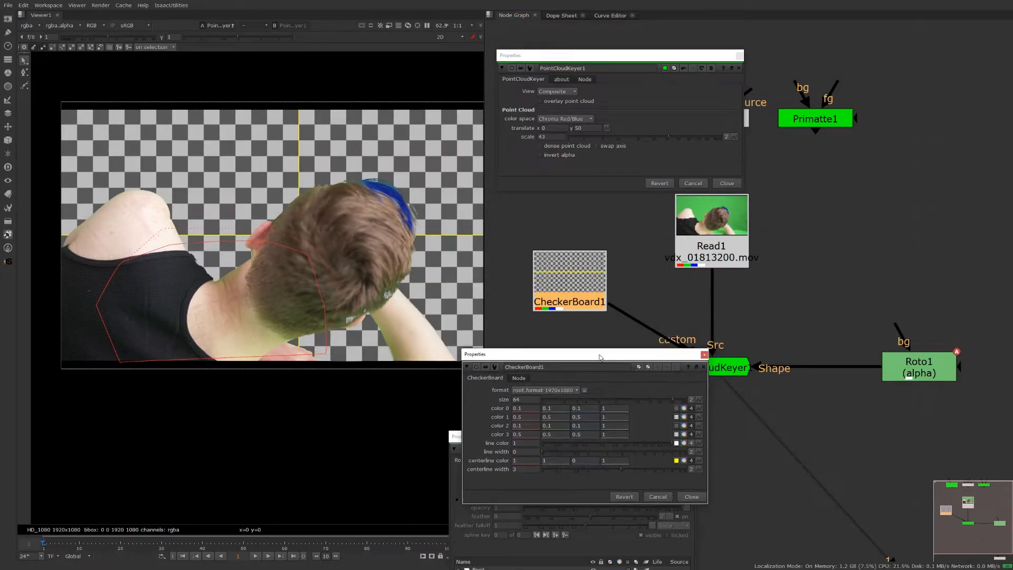
pyautogui.click(691, 496)
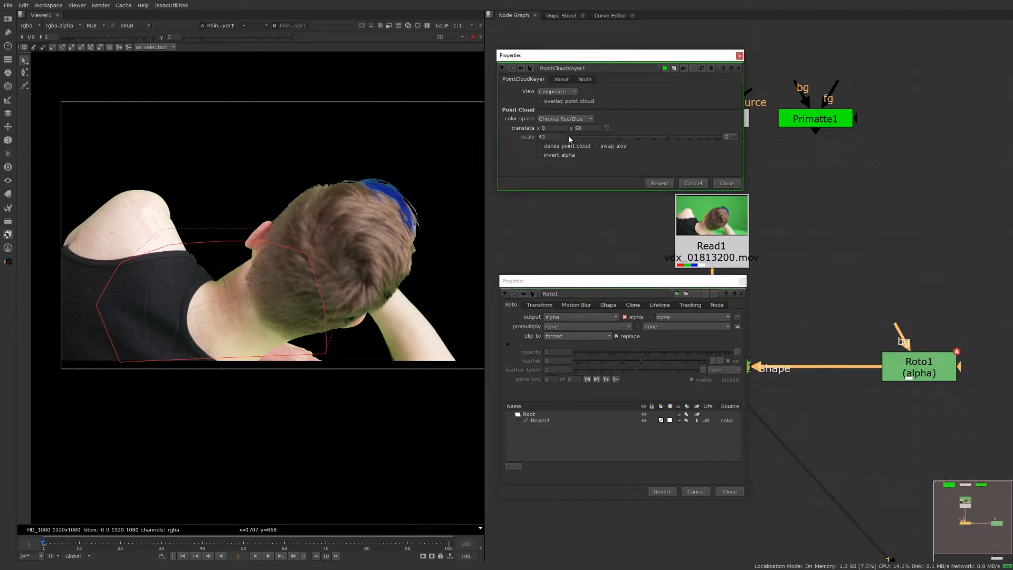
pyautogui.moveTo(288, 190)
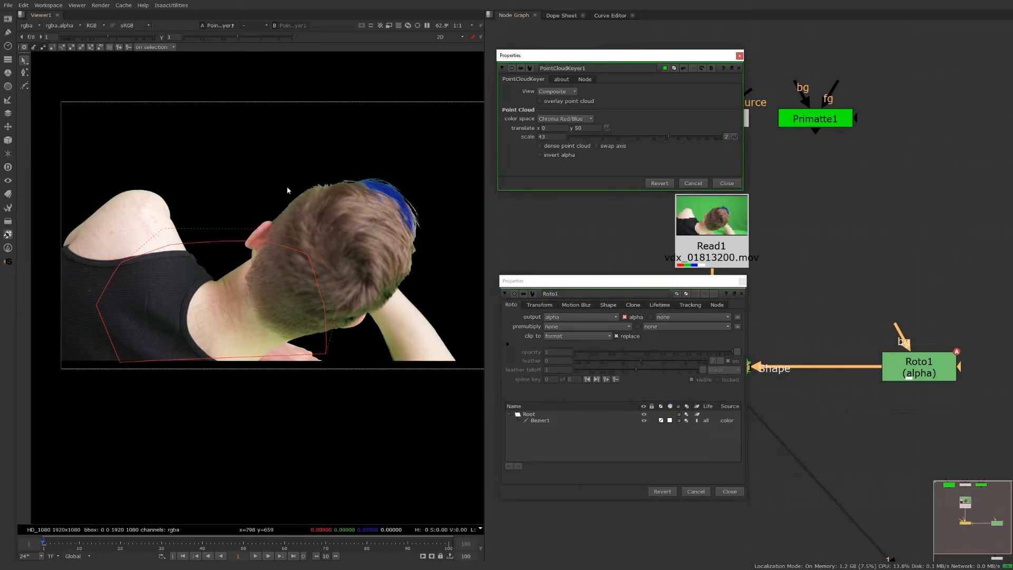
pyautogui.moveTo(329, 264)
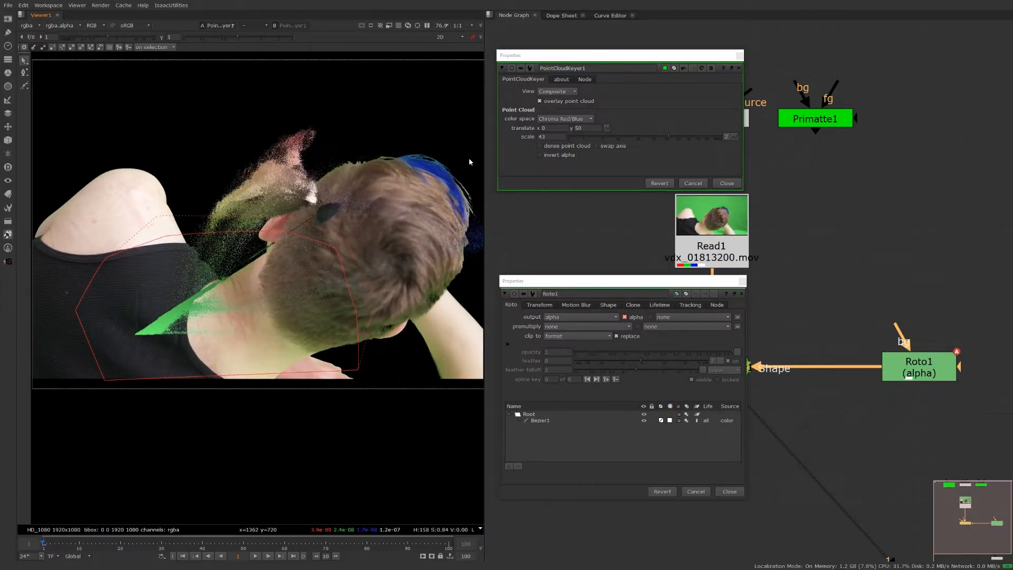
pyautogui.click(539, 420)
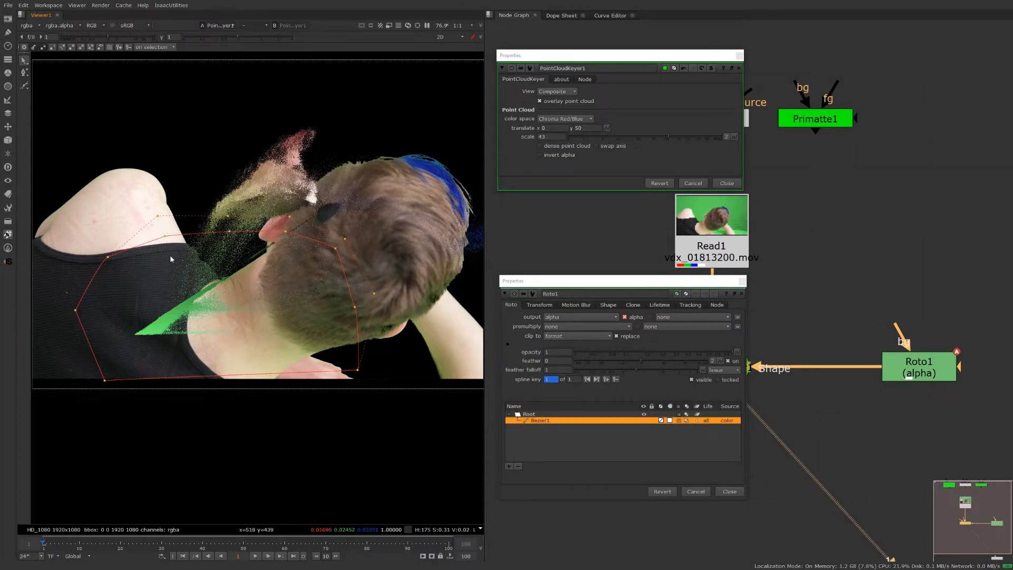
pyautogui.moveTo(228, 237)
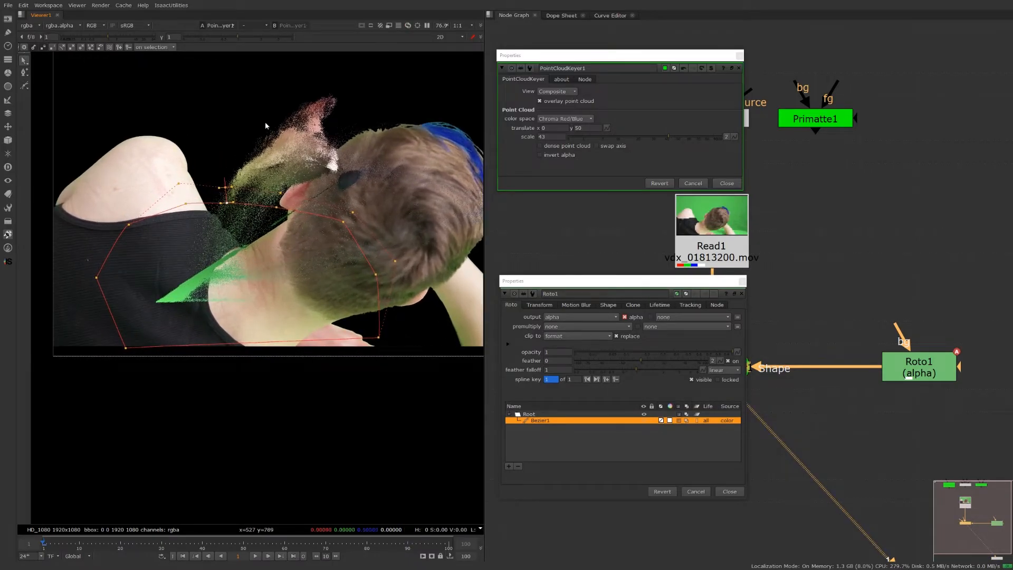
pyautogui.moveTo(209, 237)
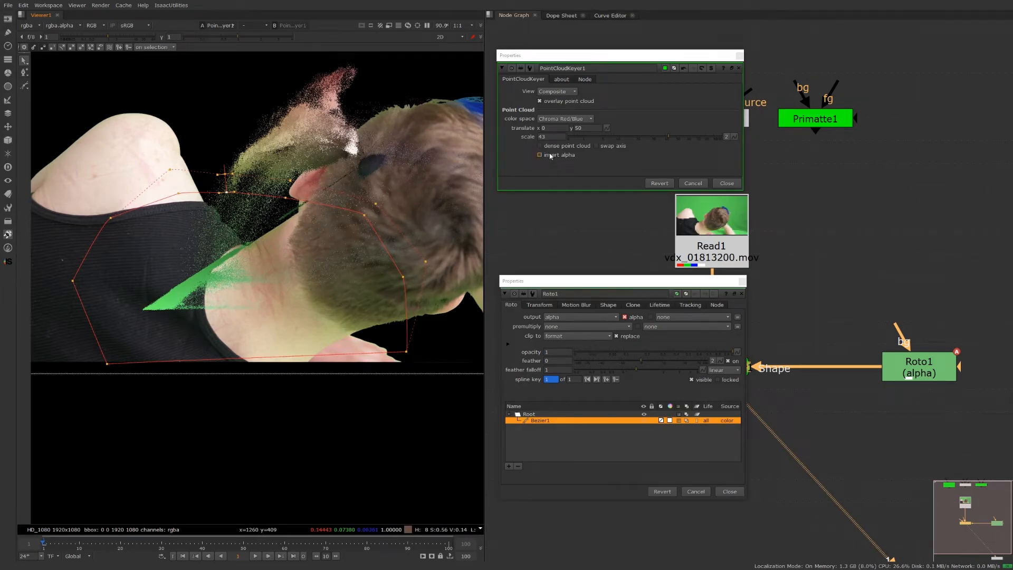
# Enable the dense point cloud and set the view to Final Result with the overlay off.
pyautogui.click(540, 146)
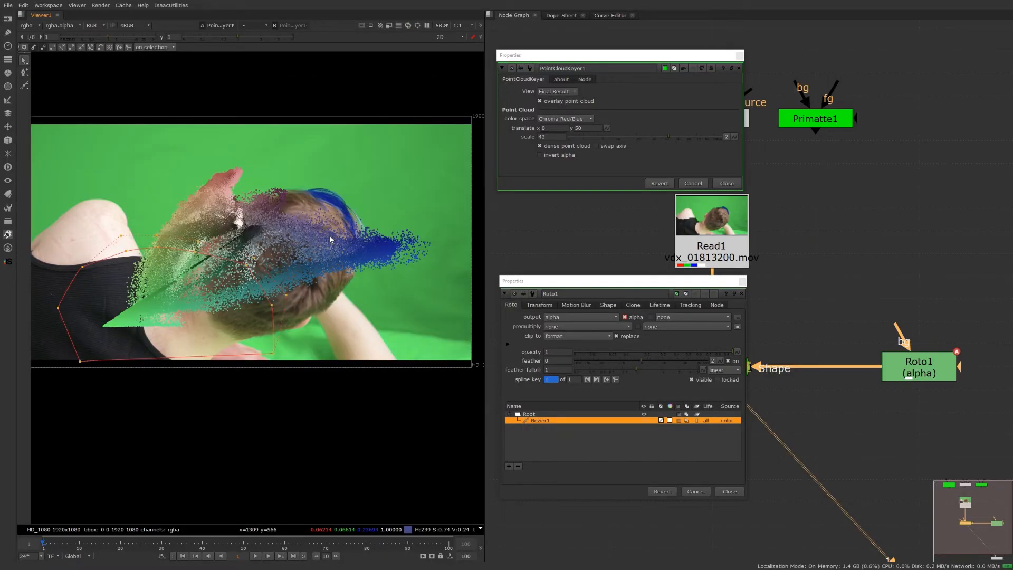
pyautogui.click(557, 91)
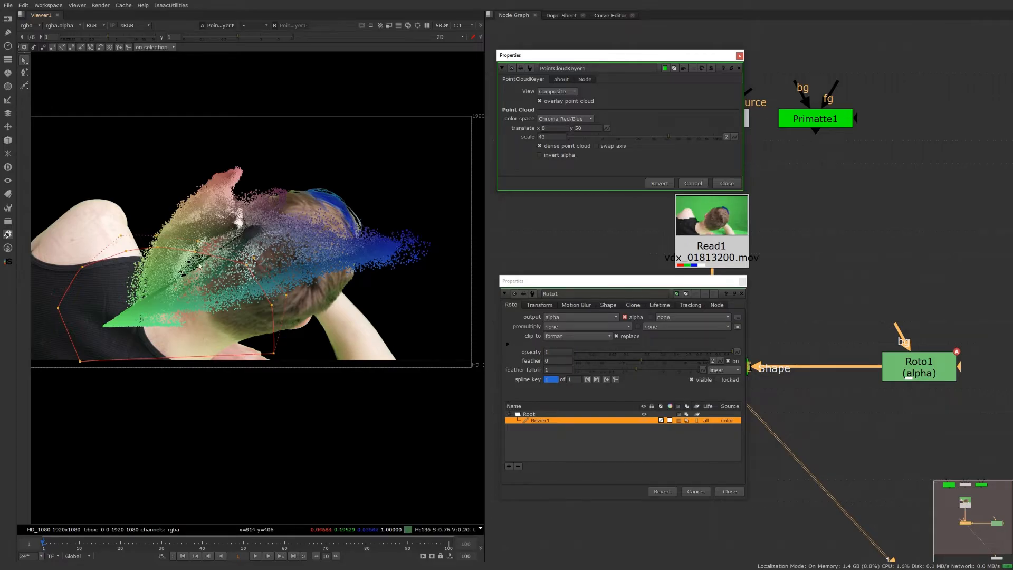
pyautogui.moveTo(518, 211)
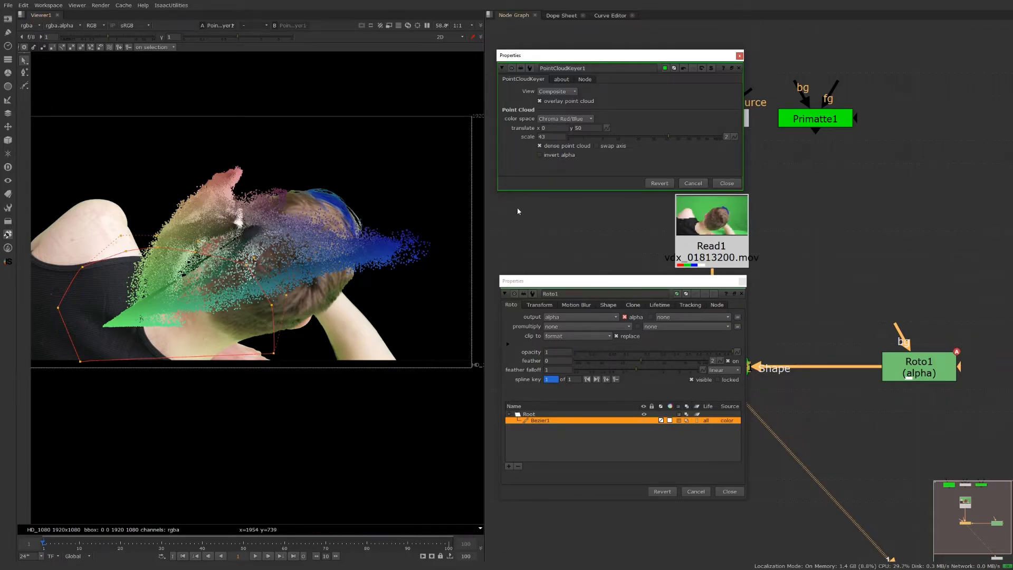
pyautogui.click(557, 90)
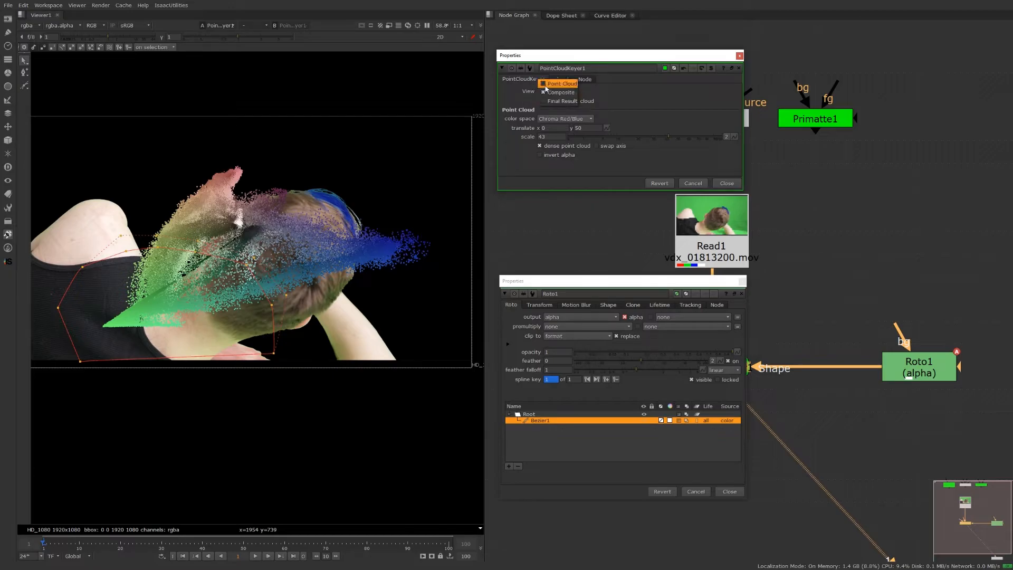
pyautogui.click(568, 102)
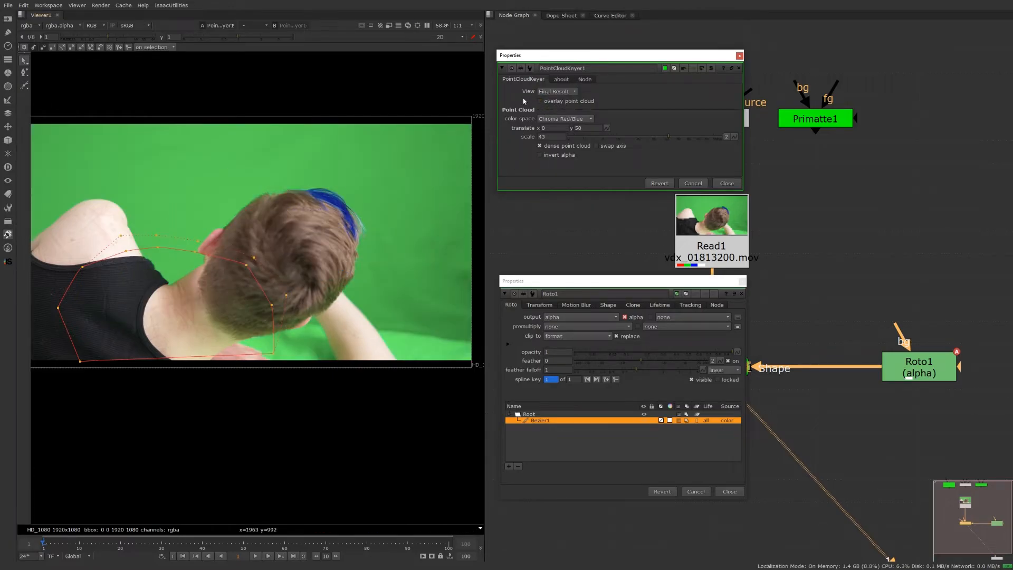
pyautogui.click(540, 154)
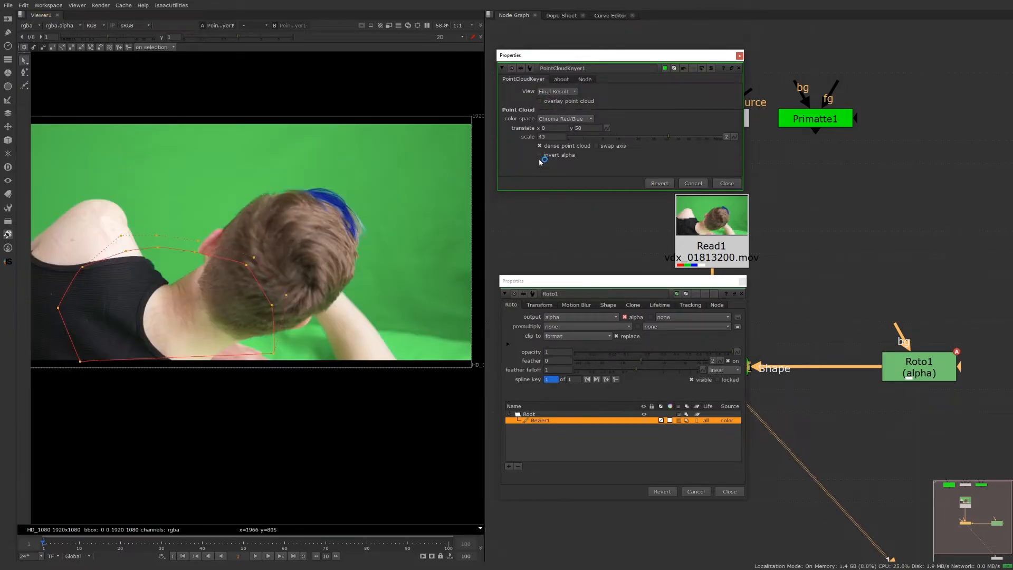
pyautogui.click(539, 154)
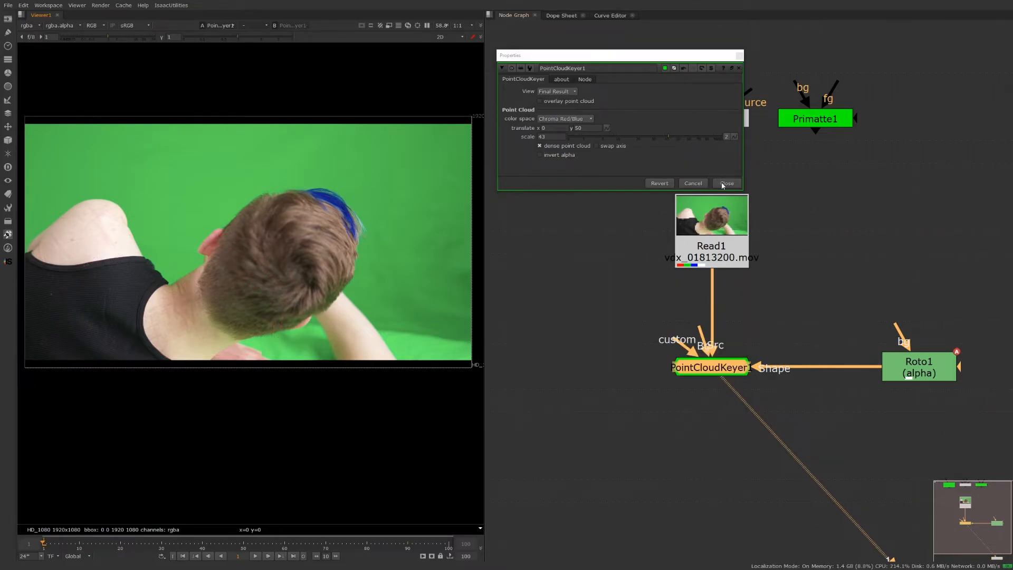
# Inside the gizmo, inspect and close the yCbCr colourspace and red/blue average expression nodes.
pyautogui.click(727, 183)
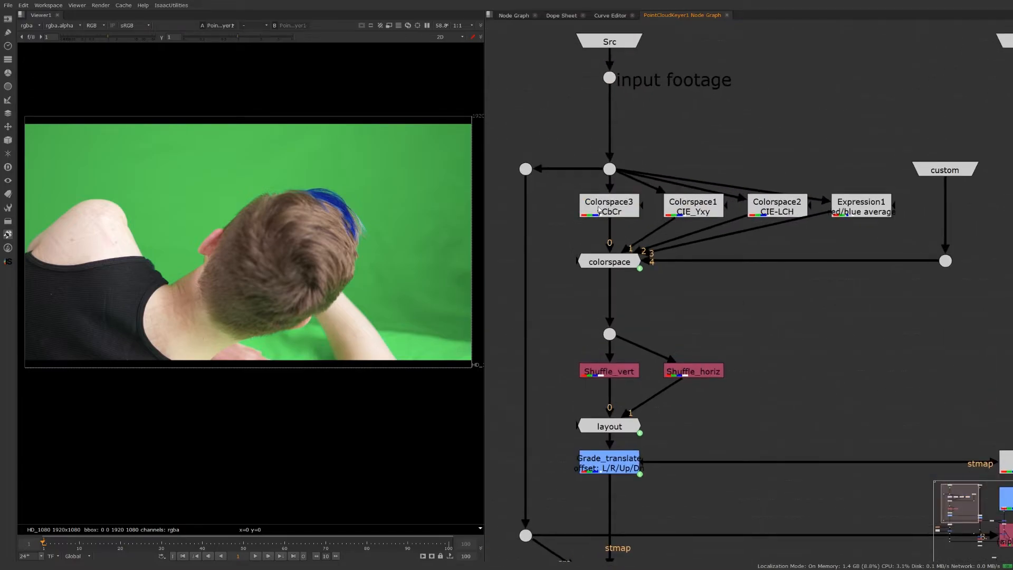
pyautogui.doubleClick(609, 204)
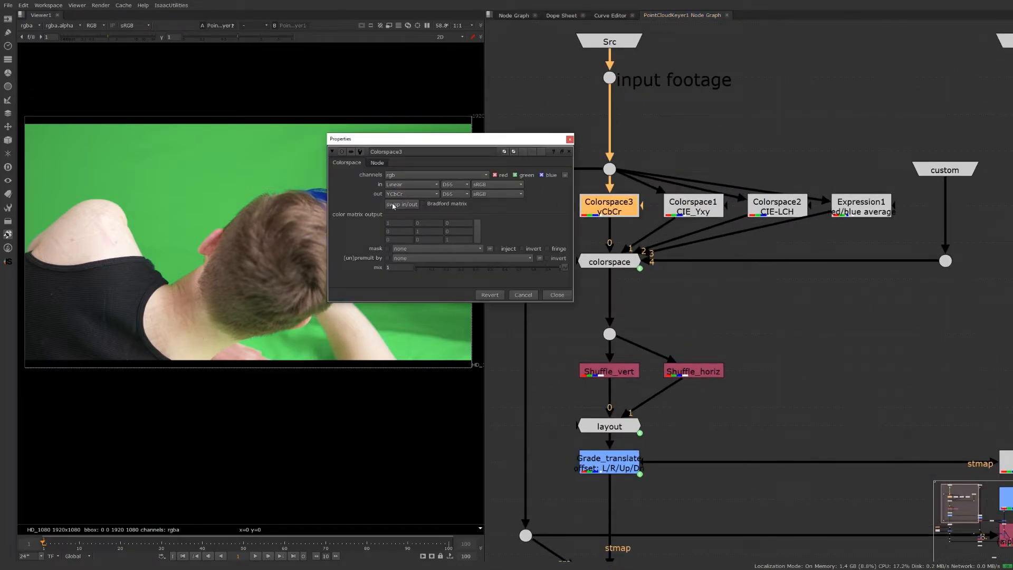
pyautogui.click(557, 295)
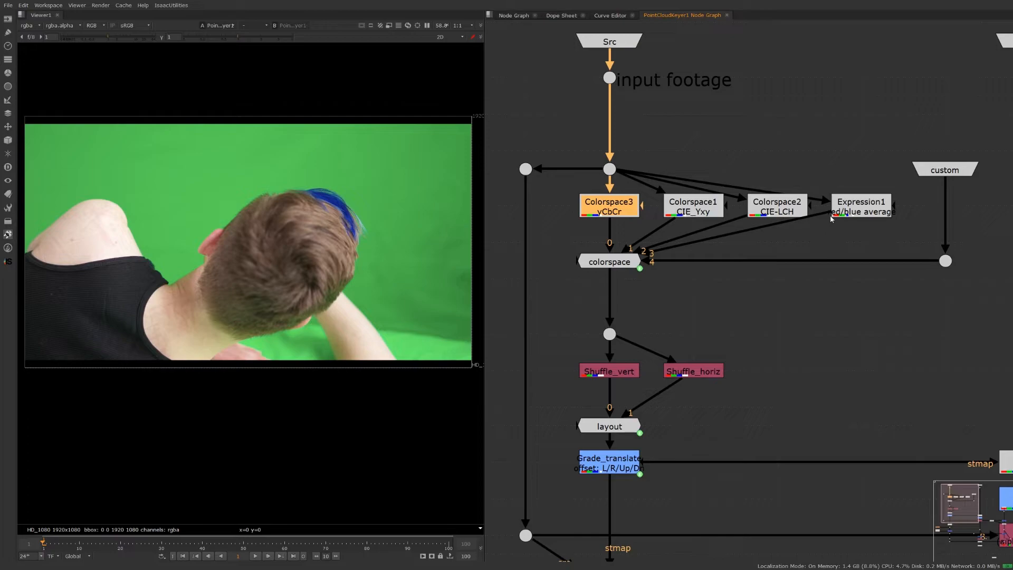
pyautogui.doubleClick(861, 206)
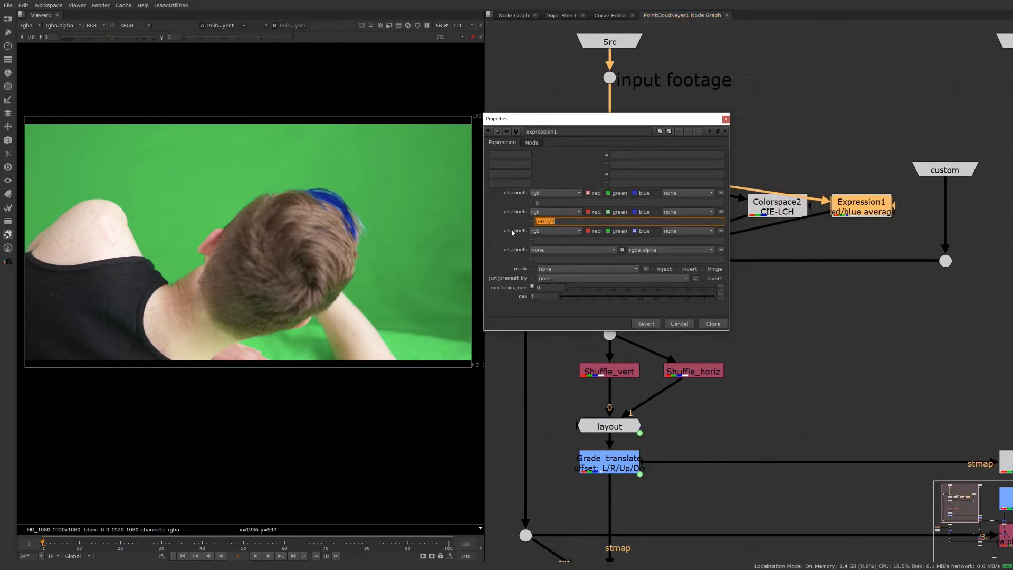
pyautogui.click(714, 324)
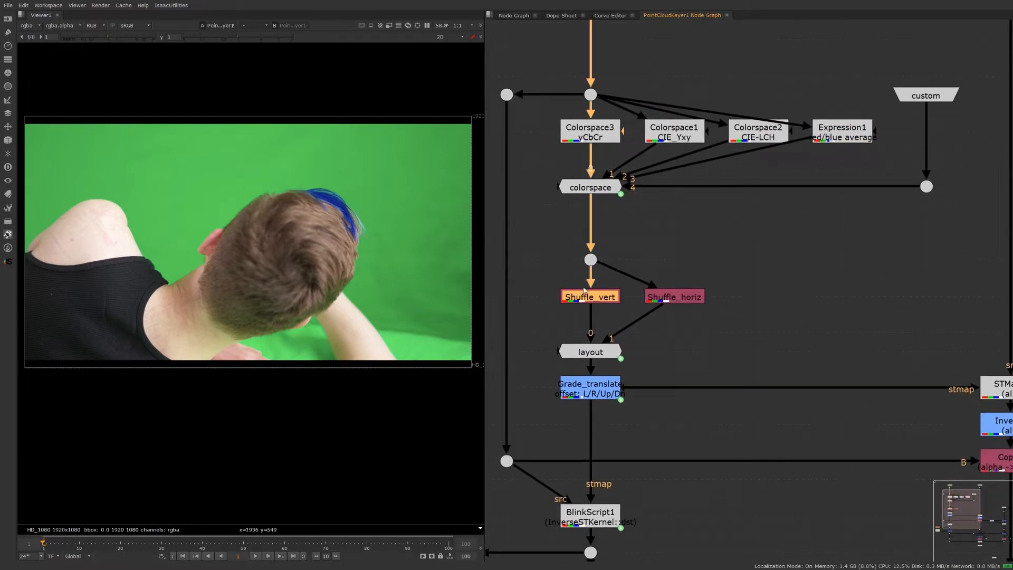
pyautogui.doubleClick(591, 296)
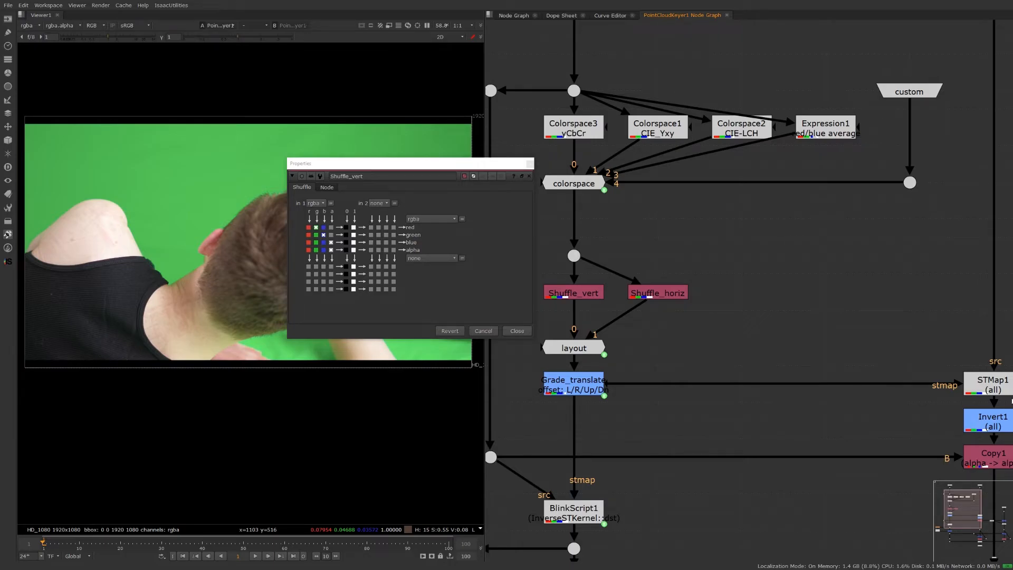
pyautogui.click(517, 330)
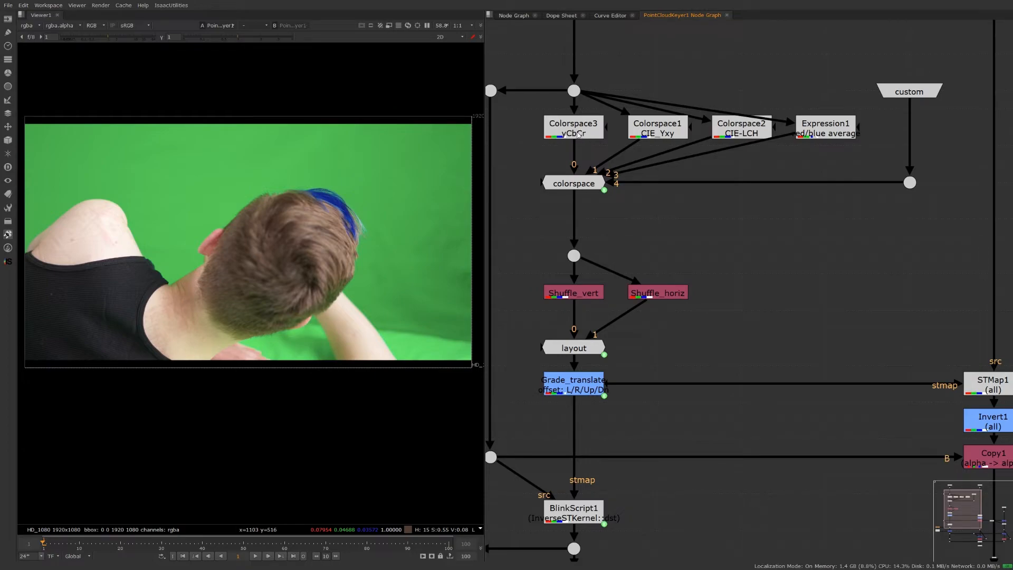
pyautogui.click(574, 127)
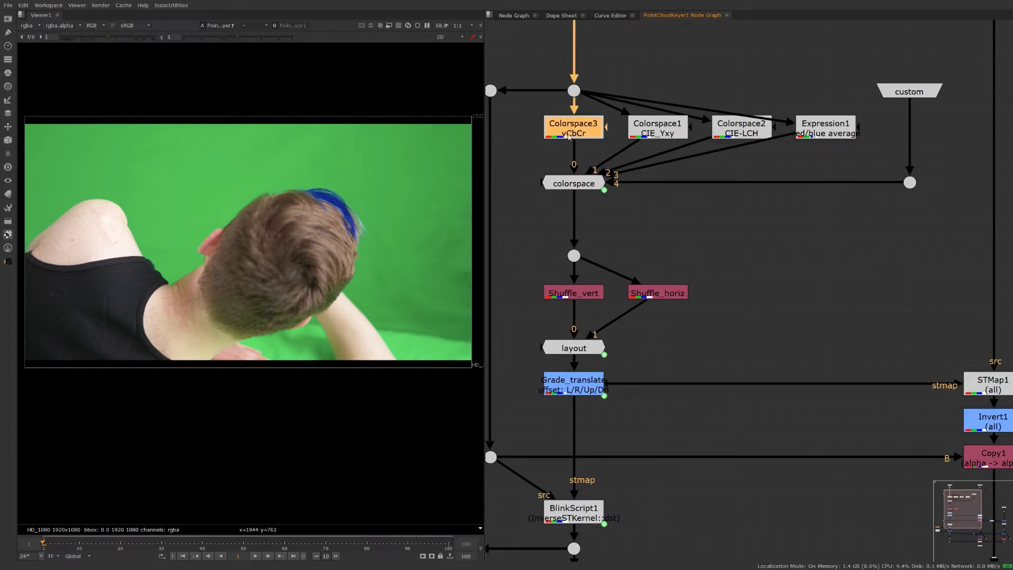
pyautogui.moveTo(553, 141)
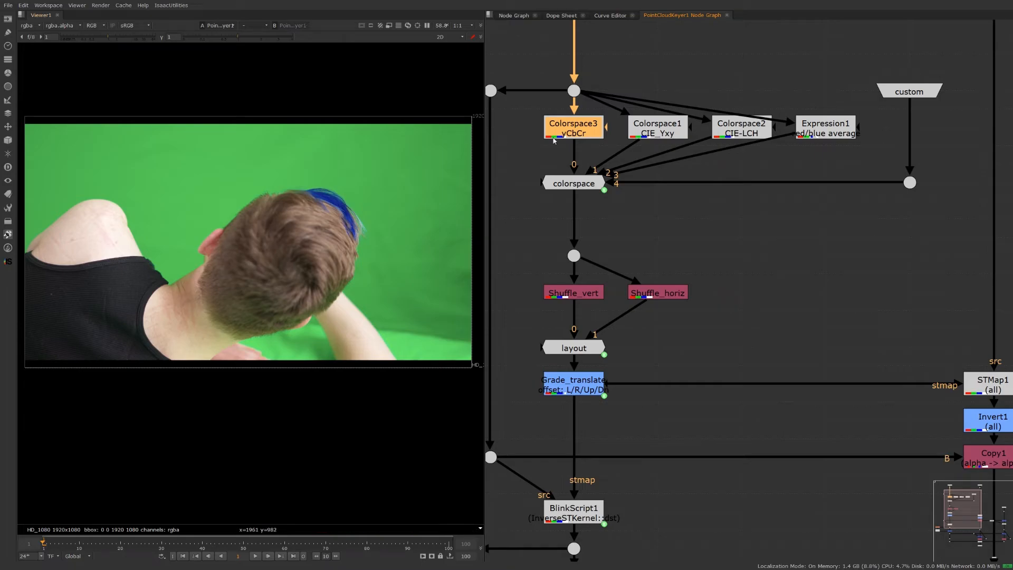
pyautogui.moveTo(469, 158)
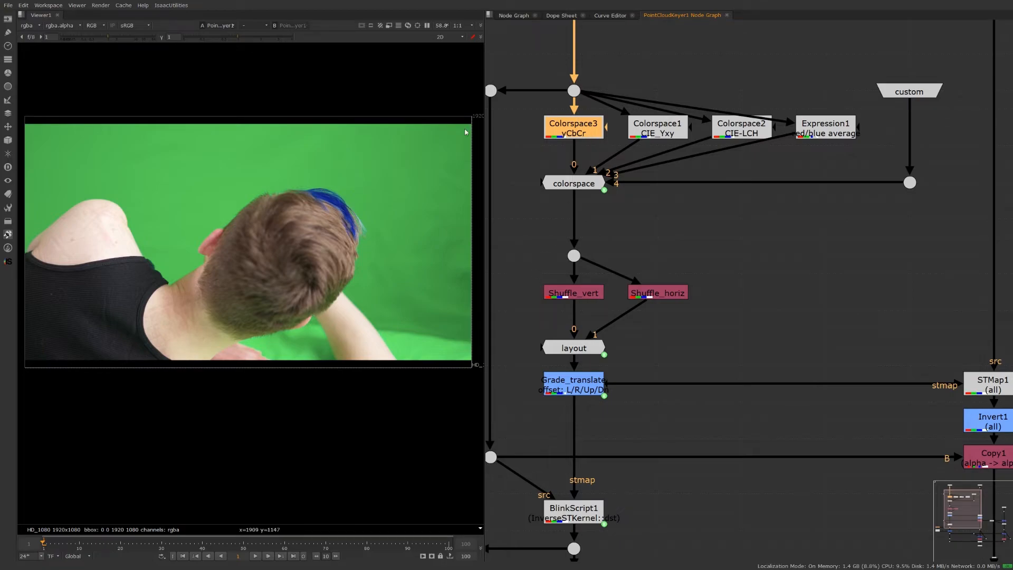
pyautogui.doubleClick(574, 292)
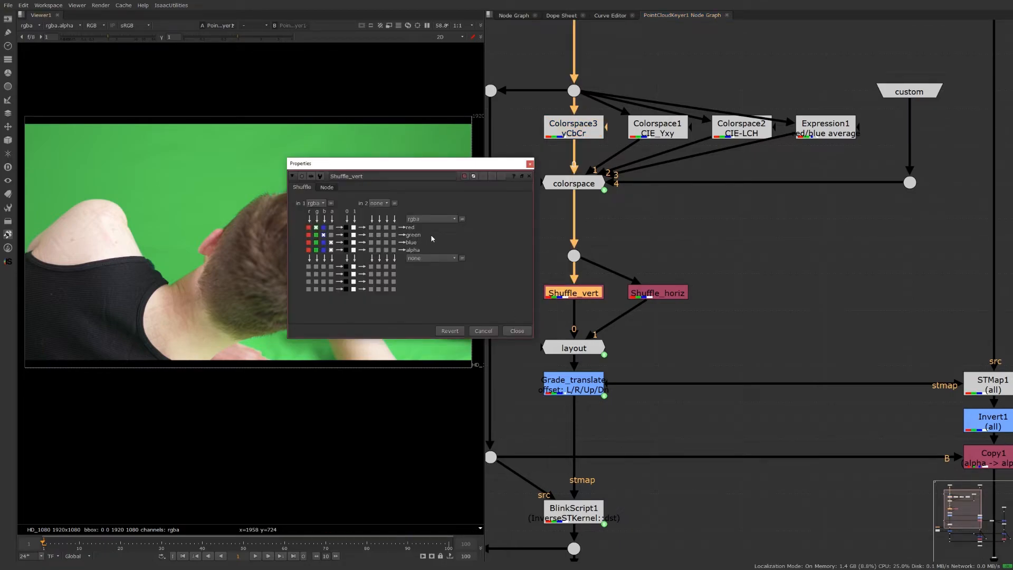
pyautogui.moveTo(449, 214)
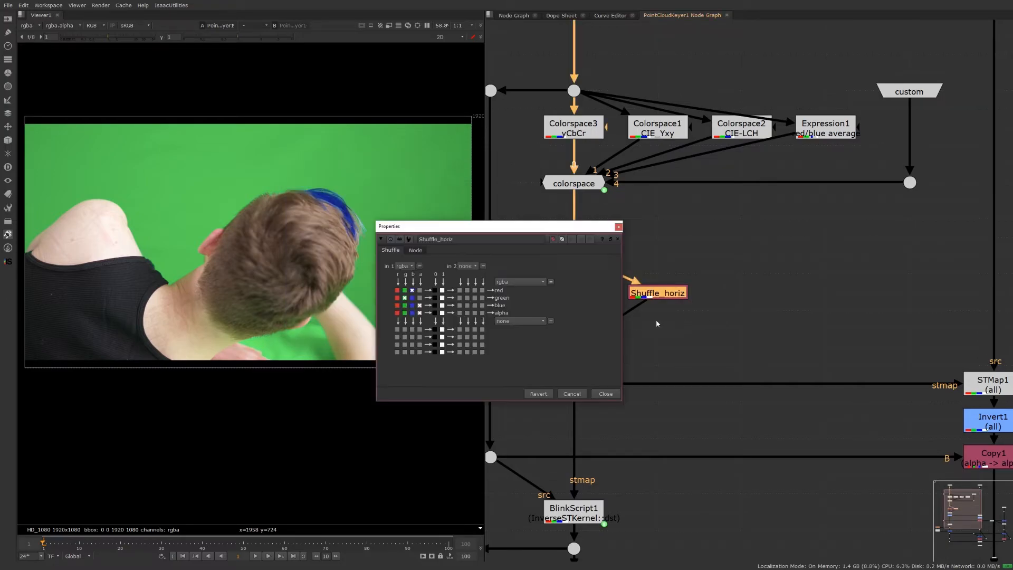
pyautogui.click(606, 394)
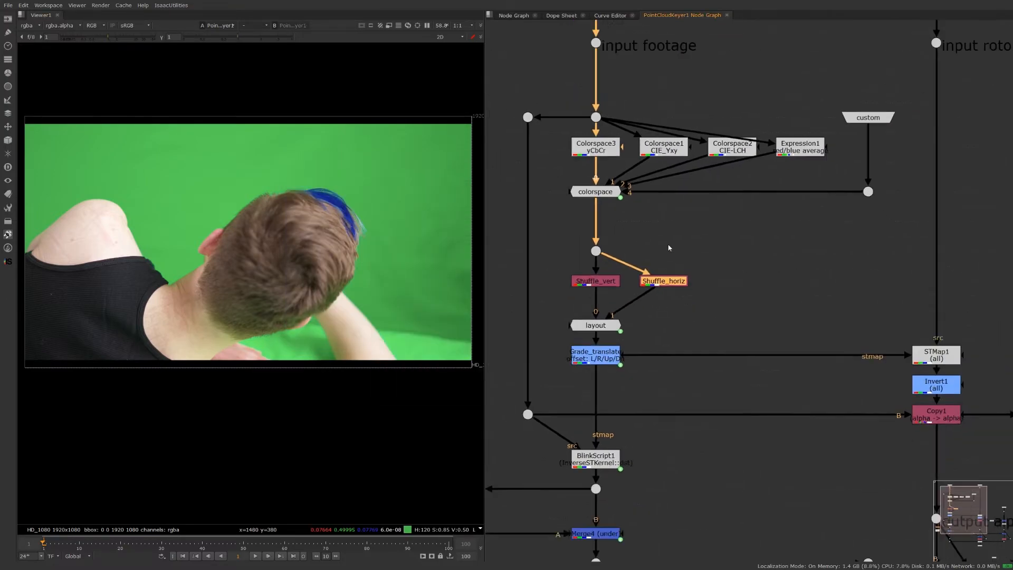
pyautogui.doubleClick(595, 356)
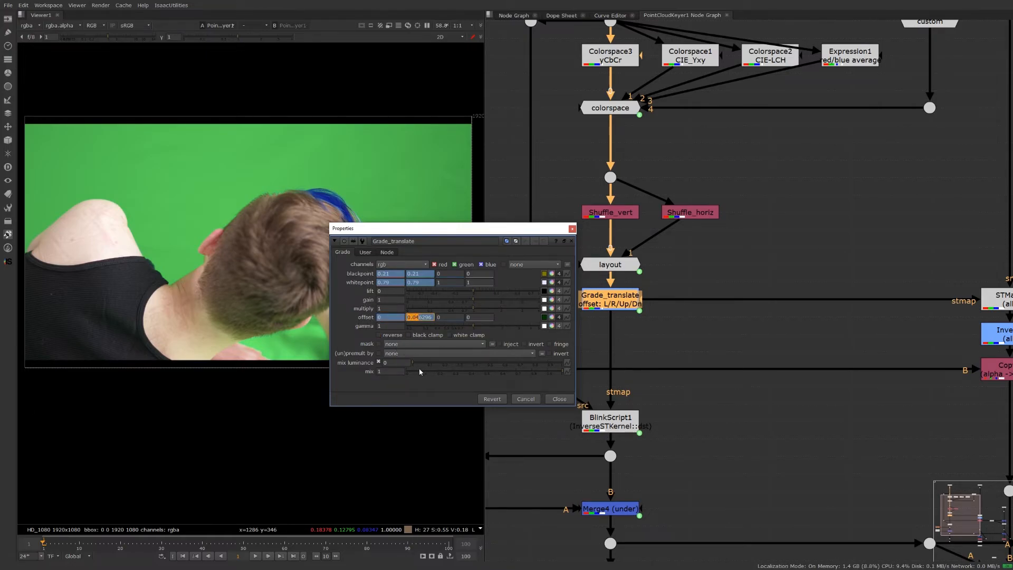
pyautogui.click(560, 398)
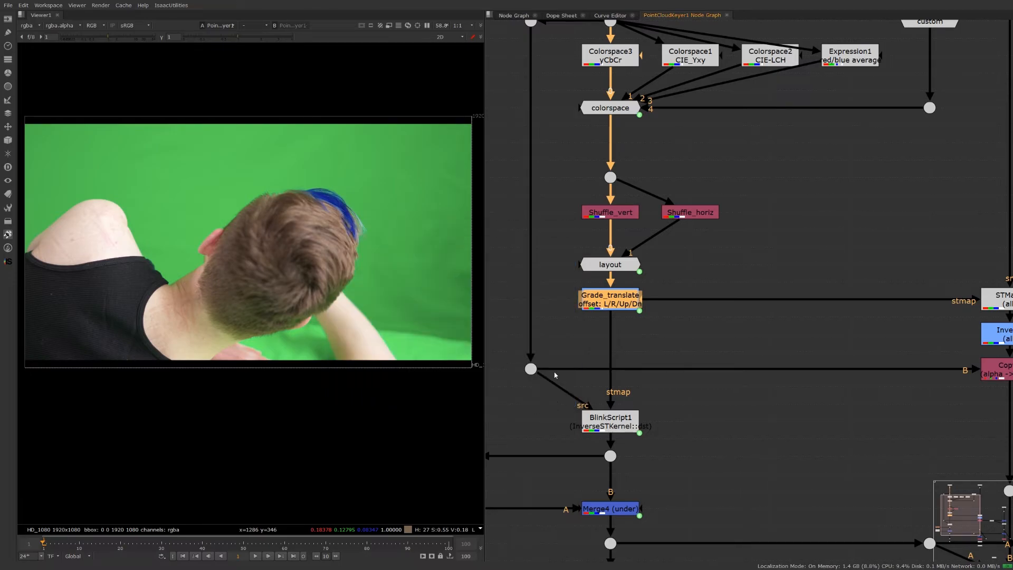
pyautogui.moveTo(726, 336)
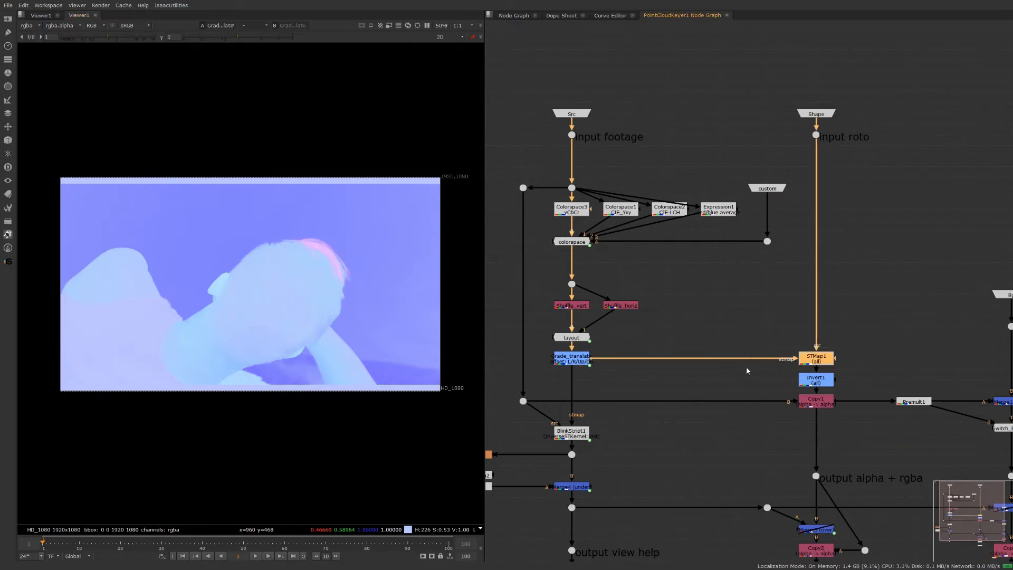
pyautogui.moveTo(783, 95)
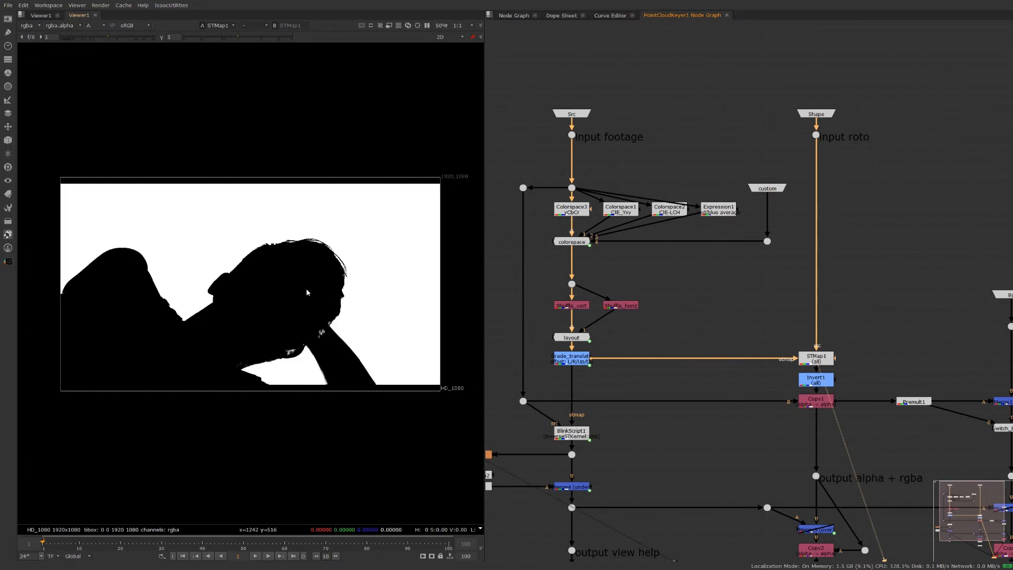
pyautogui.moveTo(311, 184)
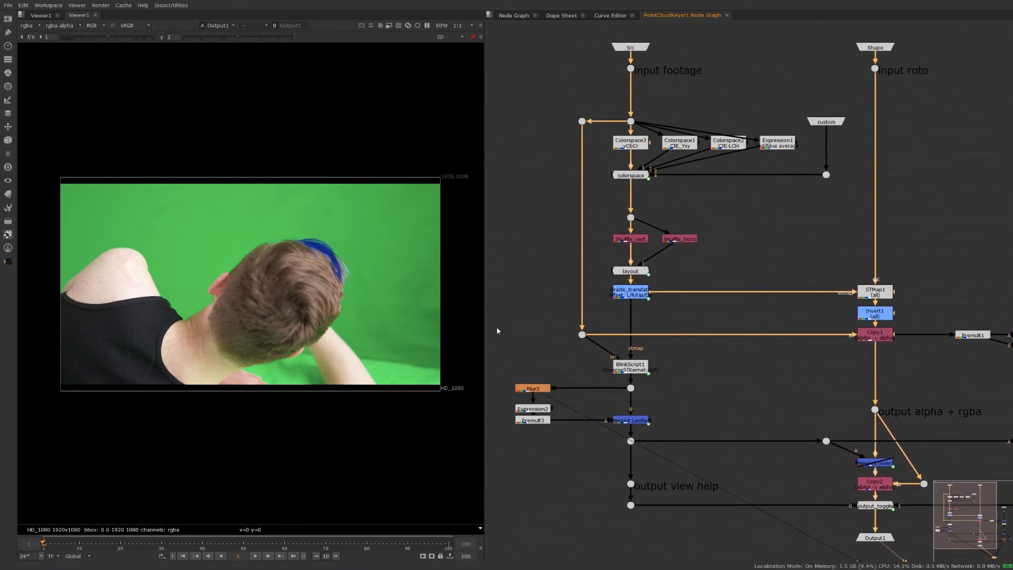
pyautogui.moveTo(319, 299)
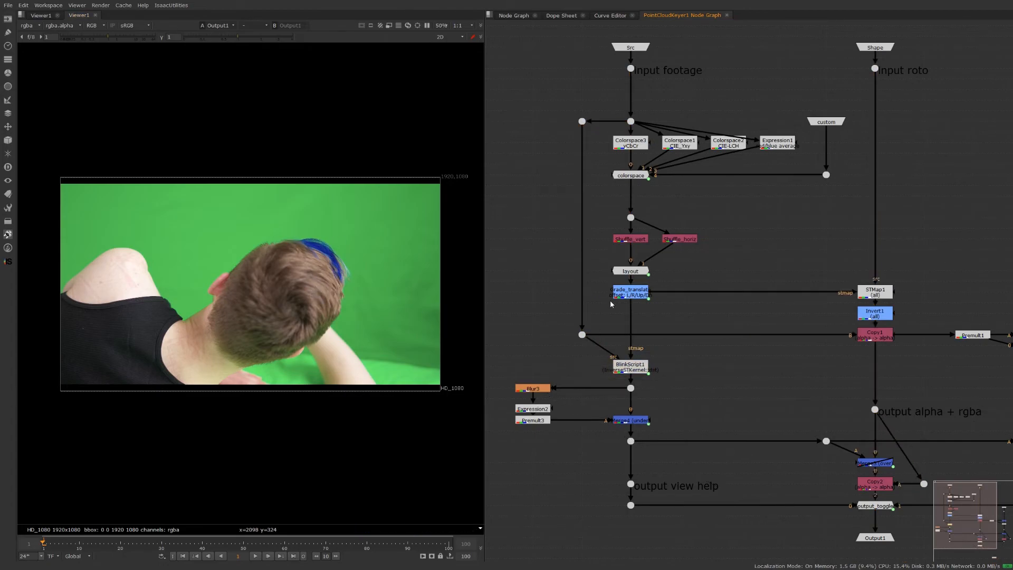
# View Grade_translate, review the BlinkScript InverseSTKernel source and close it.
pyautogui.click(630, 368)
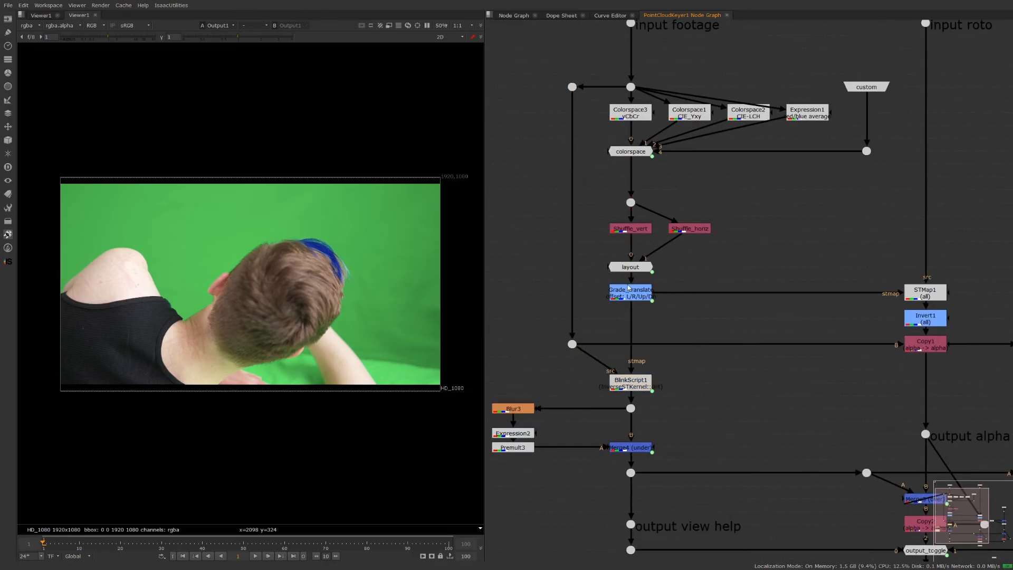
pyautogui.click(630, 383)
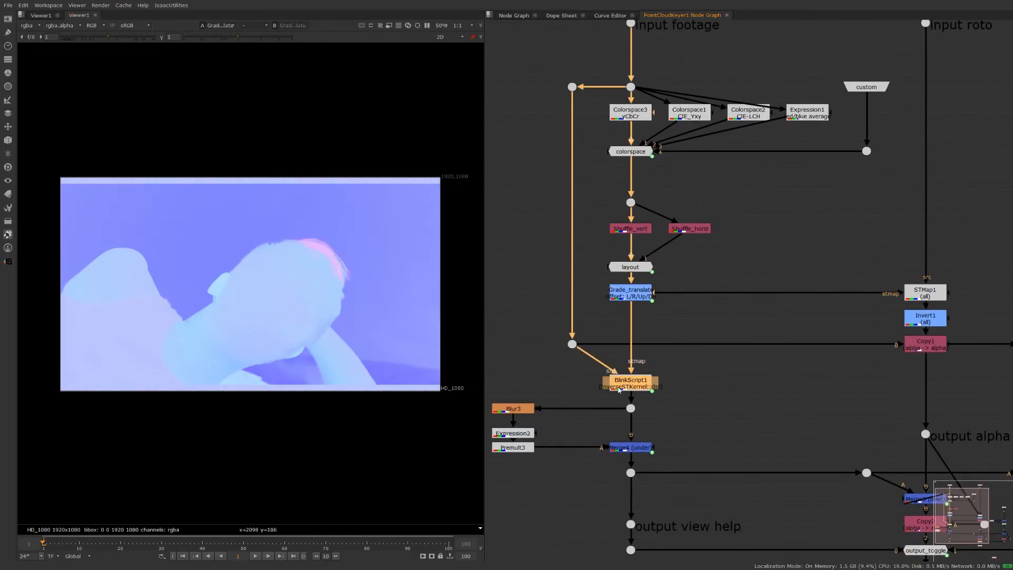
pyautogui.doubleClick(630, 379)
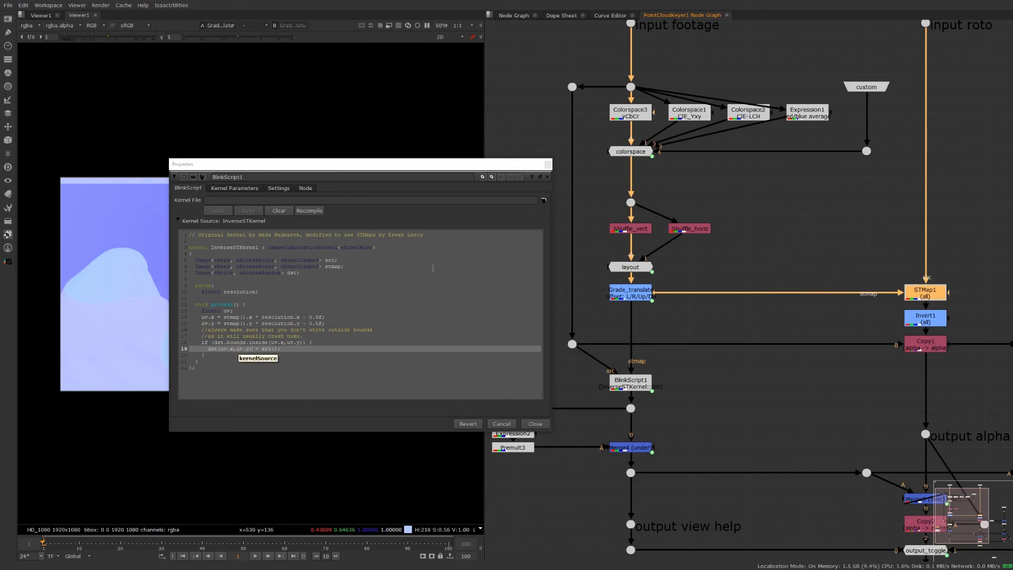
pyautogui.moveTo(532, 178)
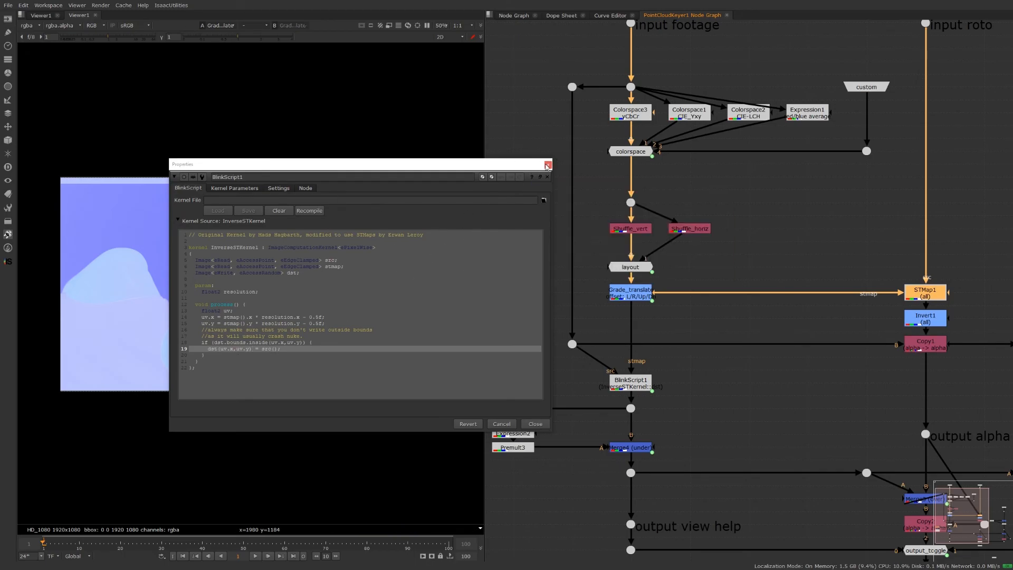
pyautogui.click(546, 163)
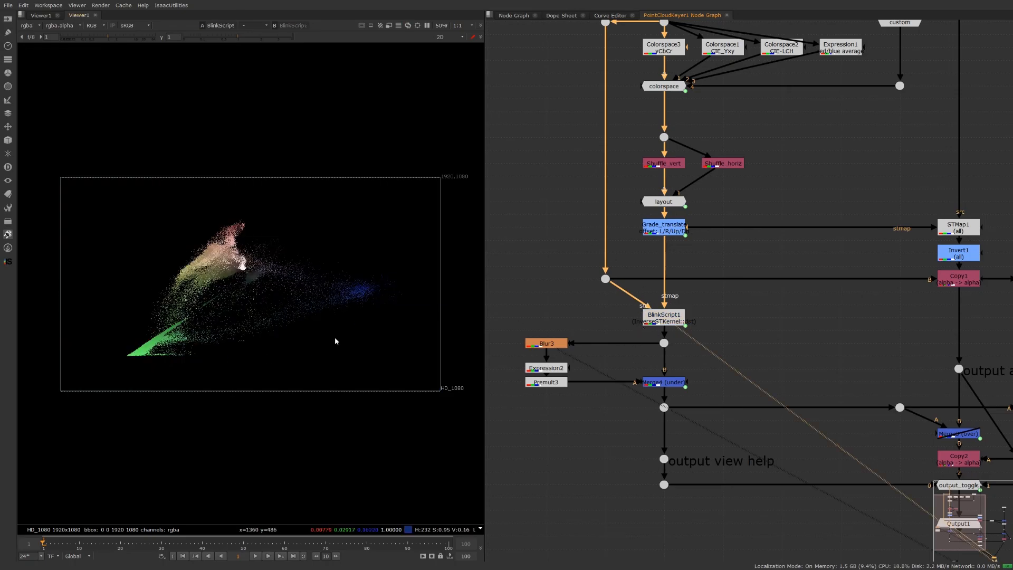
pyautogui.moveTo(582, 331)
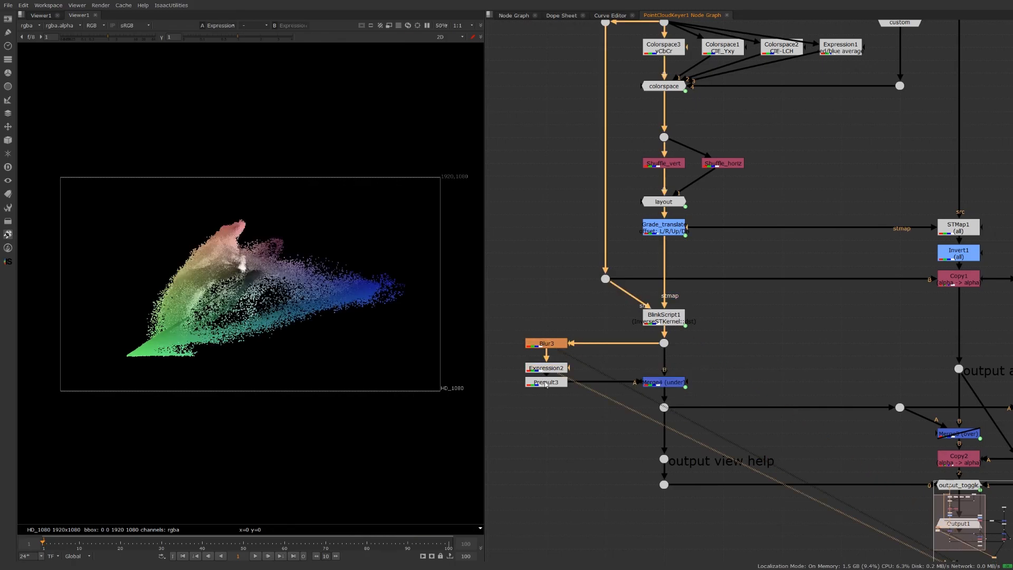
# Inspect the point-cloud Expression2 settings, dismiss them, and return to the top-level graph.
pyautogui.doubleClick(545, 368)
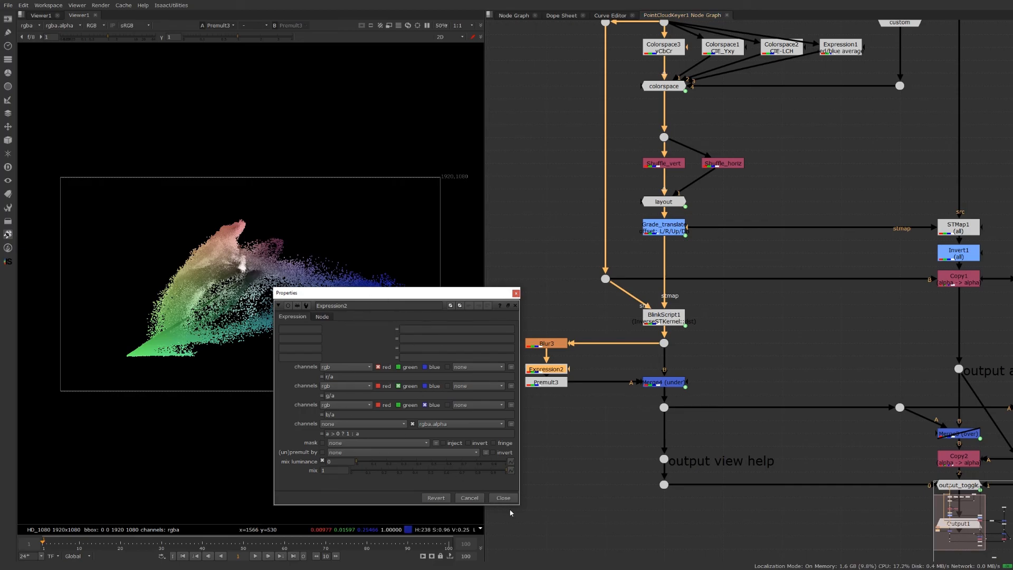
pyautogui.click(503, 498)
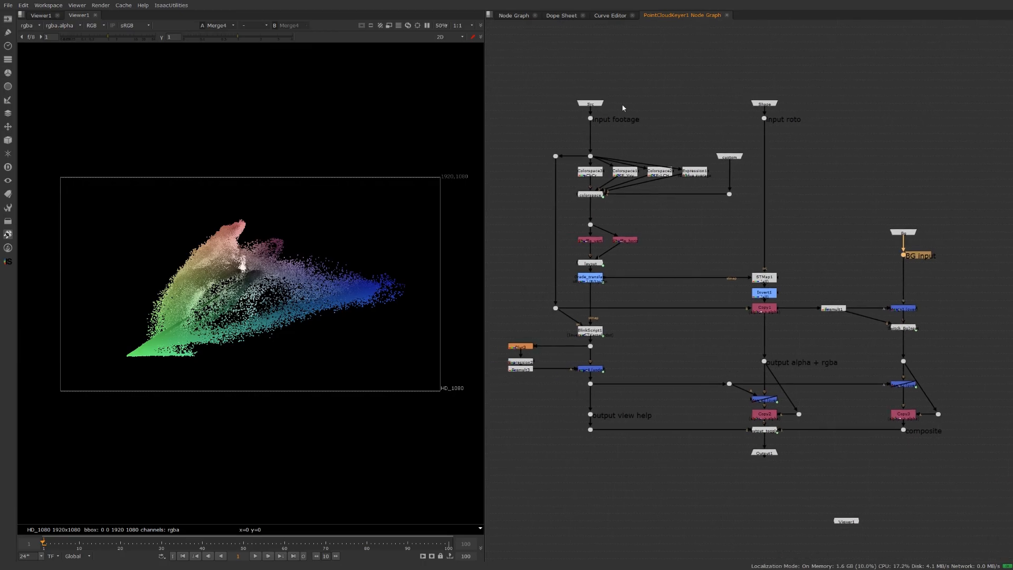
pyautogui.click(512, 15)
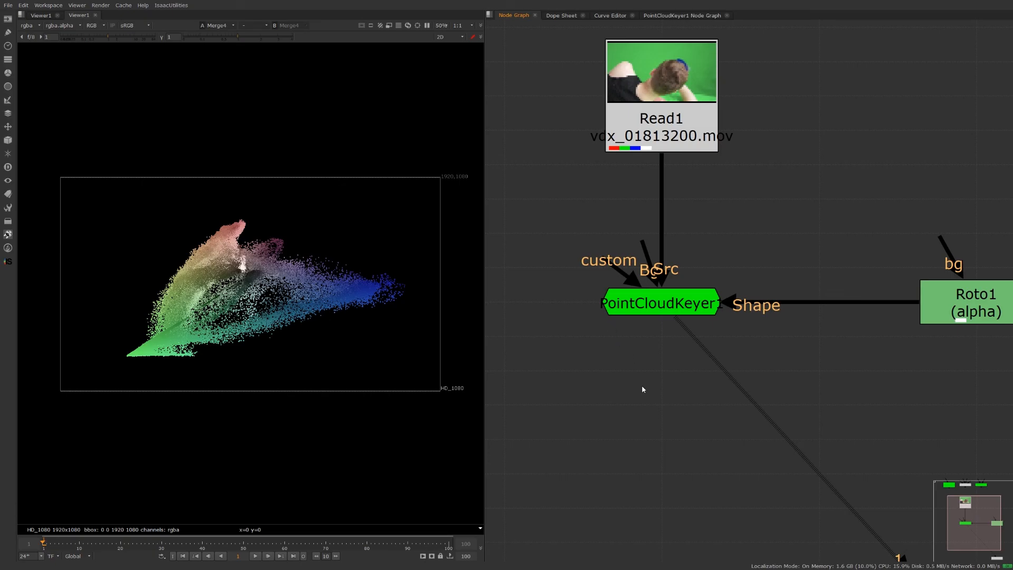
pyautogui.moveTo(640, 392)
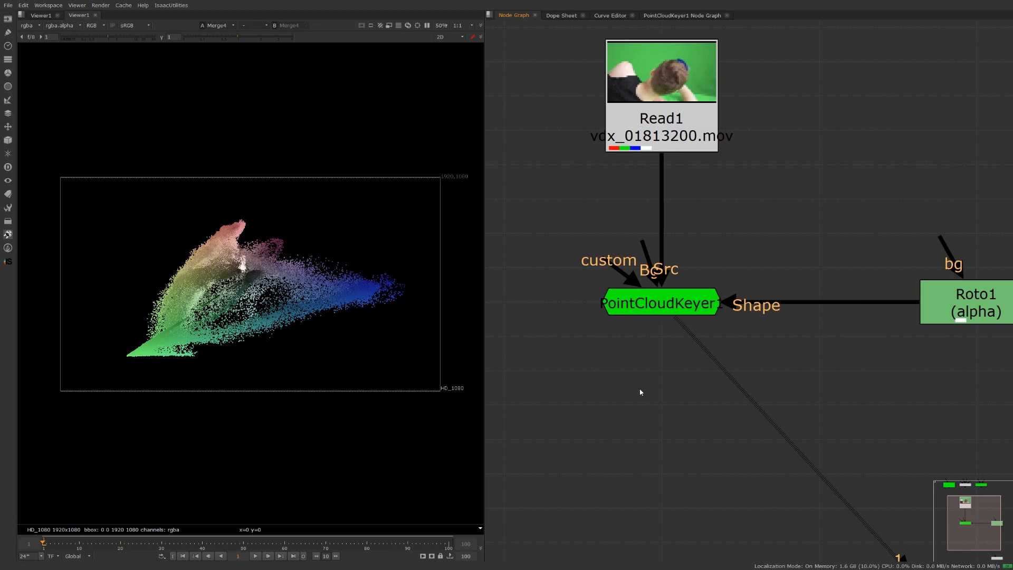